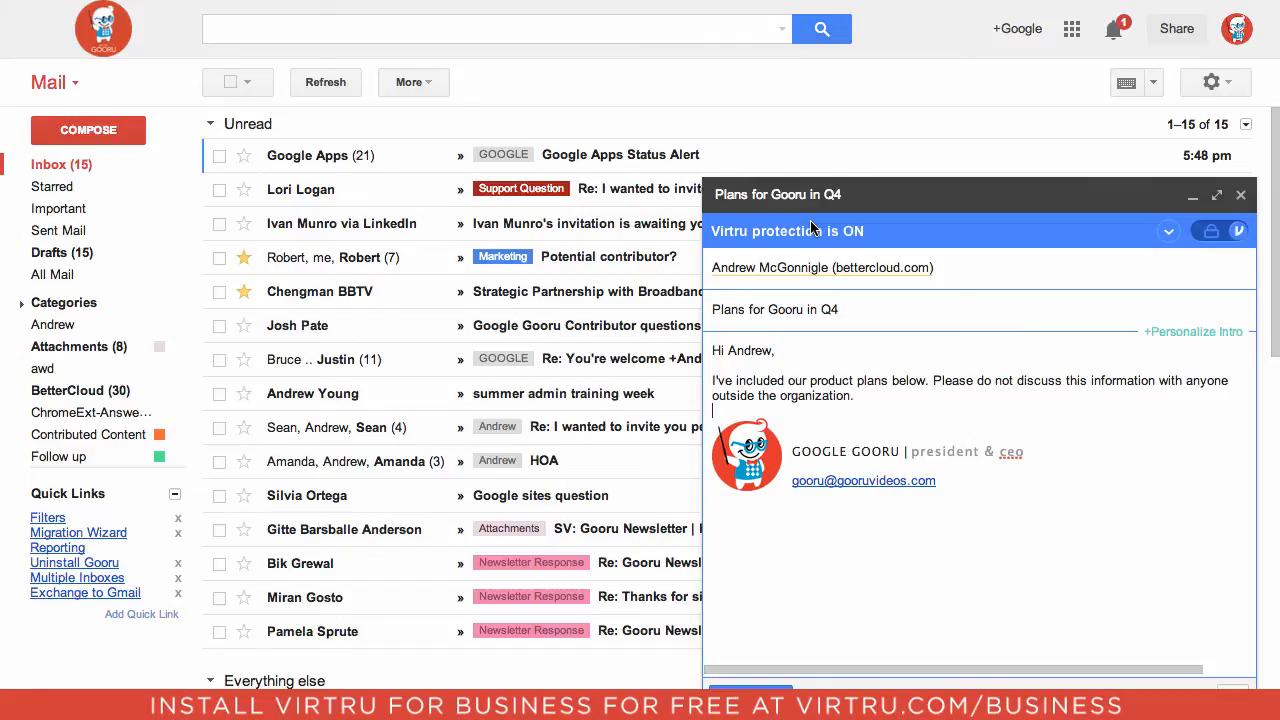
mouse_move(712, 252)
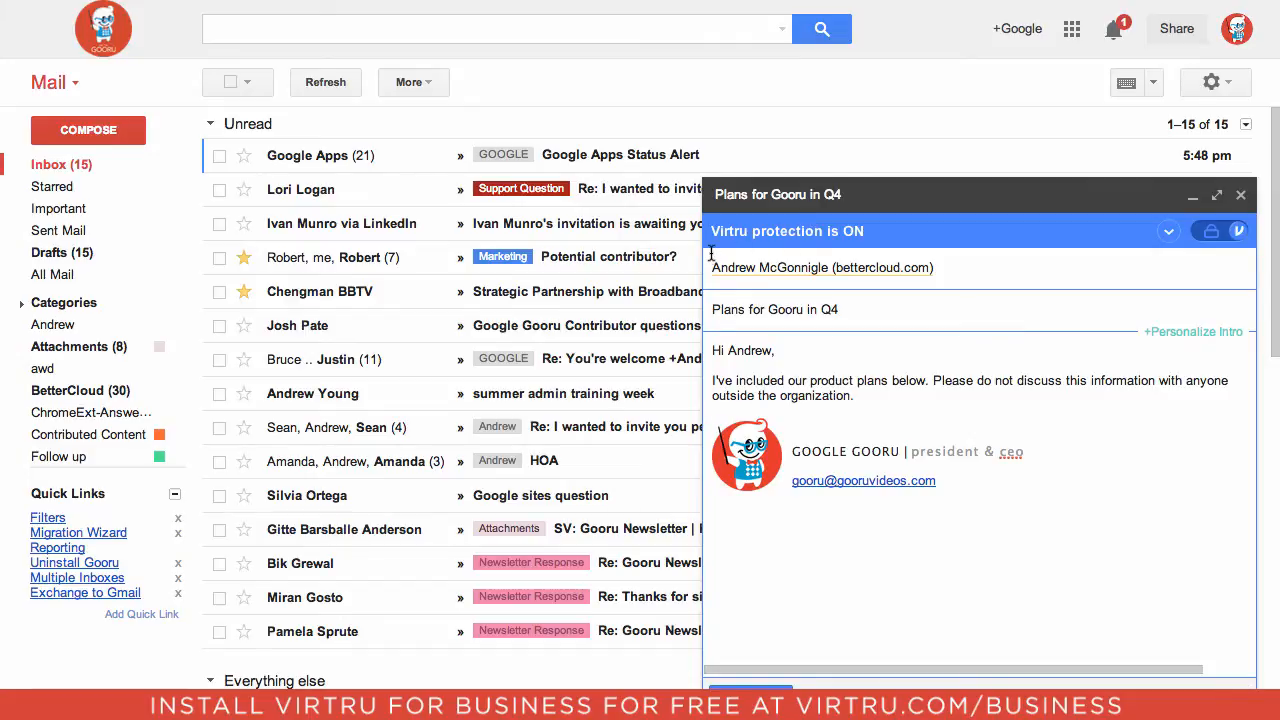
mouse_move(904, 248)
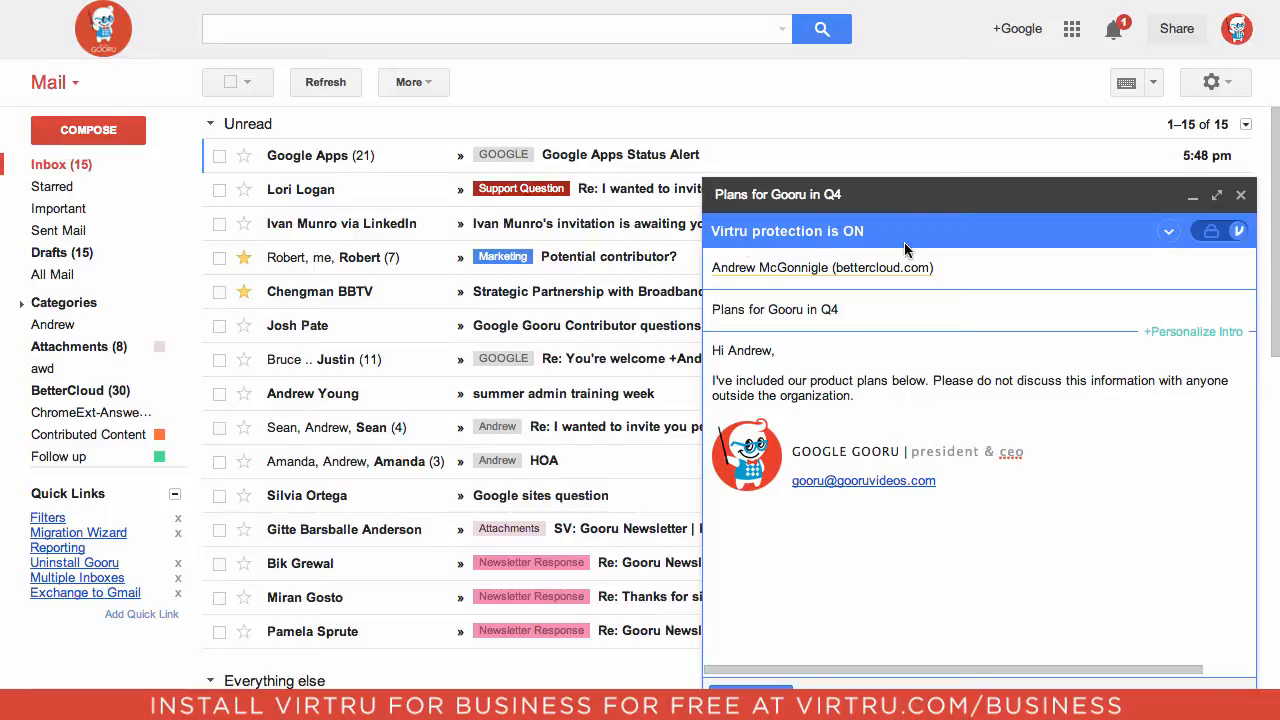
mouse_move(844, 248)
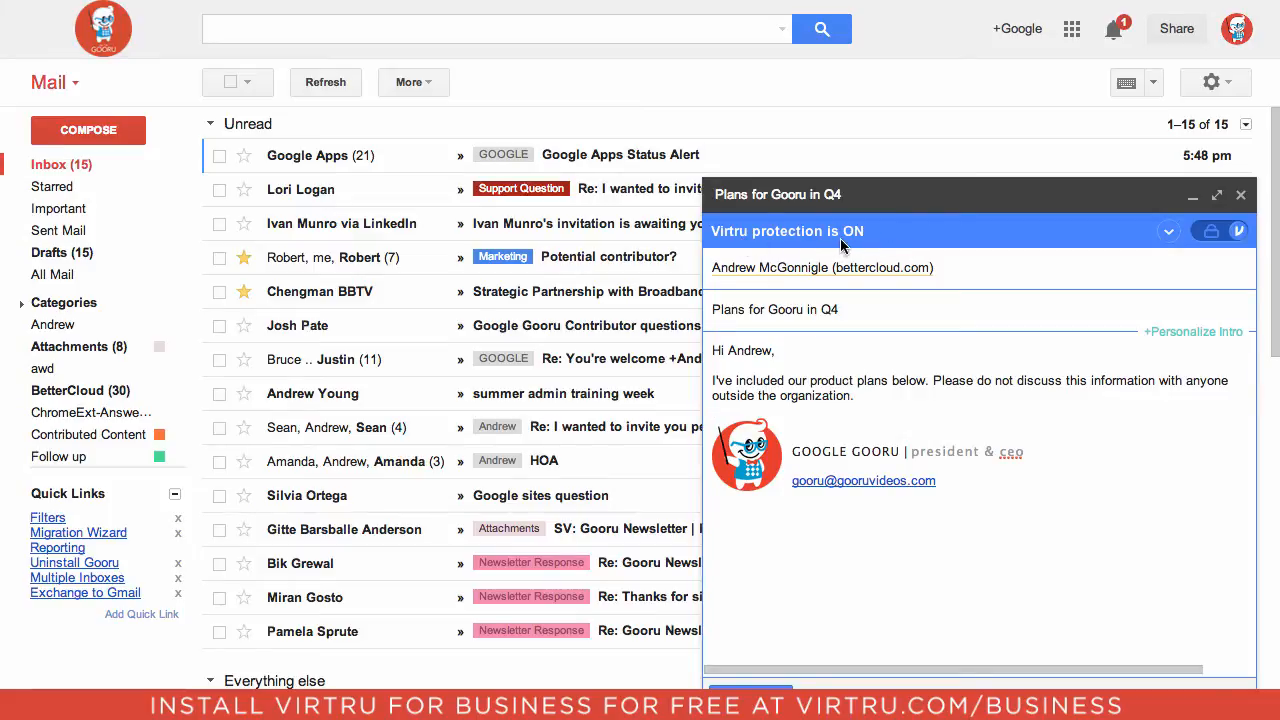
mouse_move(1216, 250)
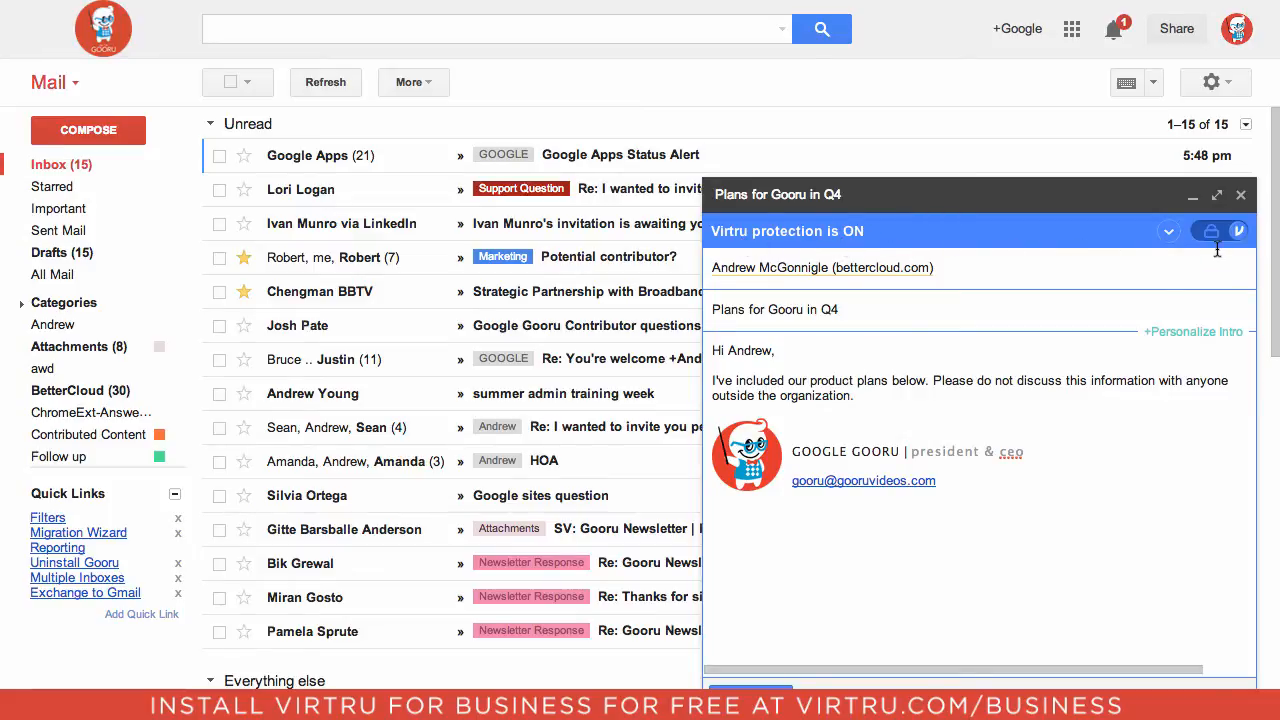
Step: Keep Virtru protection on and set the Q4 plans draft to disable forwarding and expire after a set time
click(1212, 232)
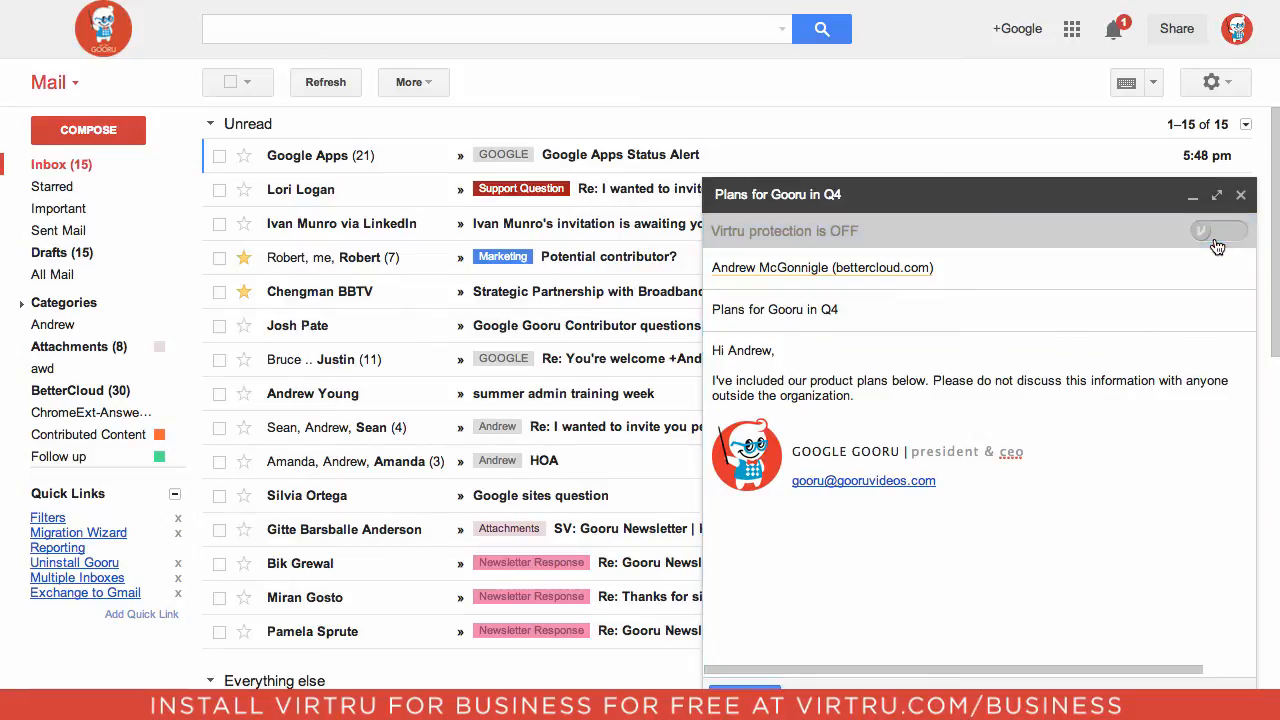
click(1218, 232)
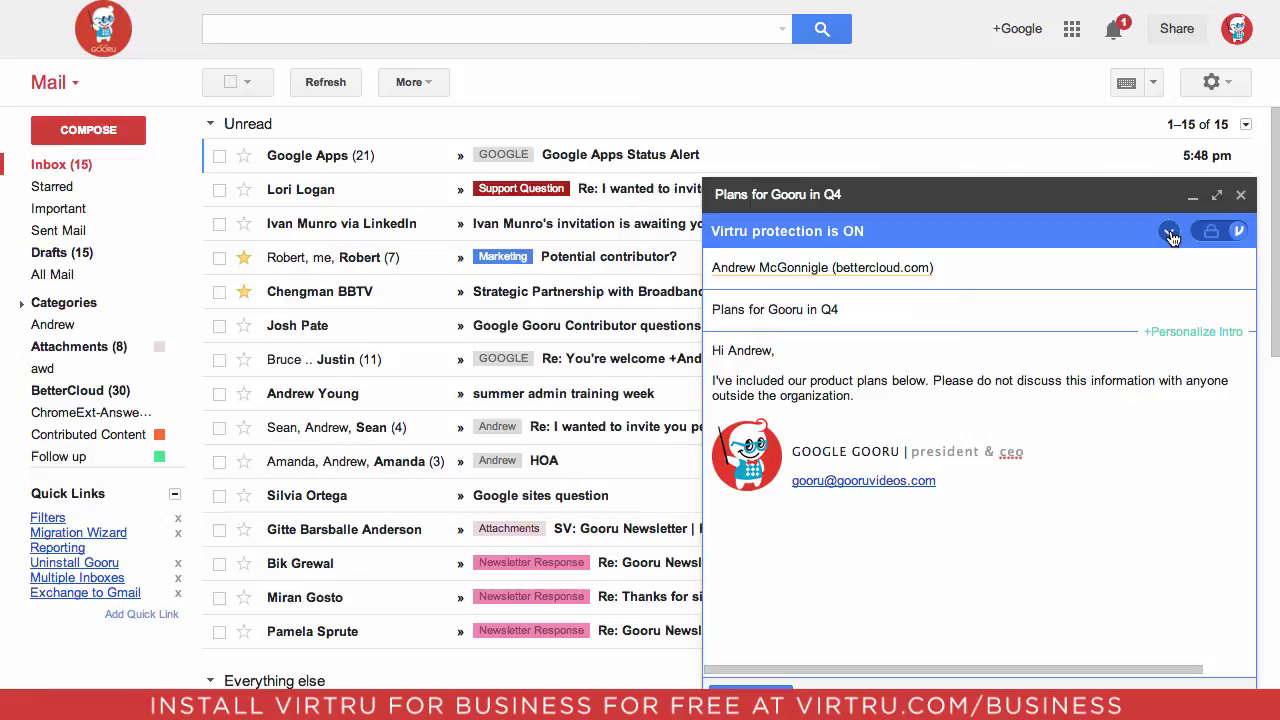
mouse_move(1168, 232)
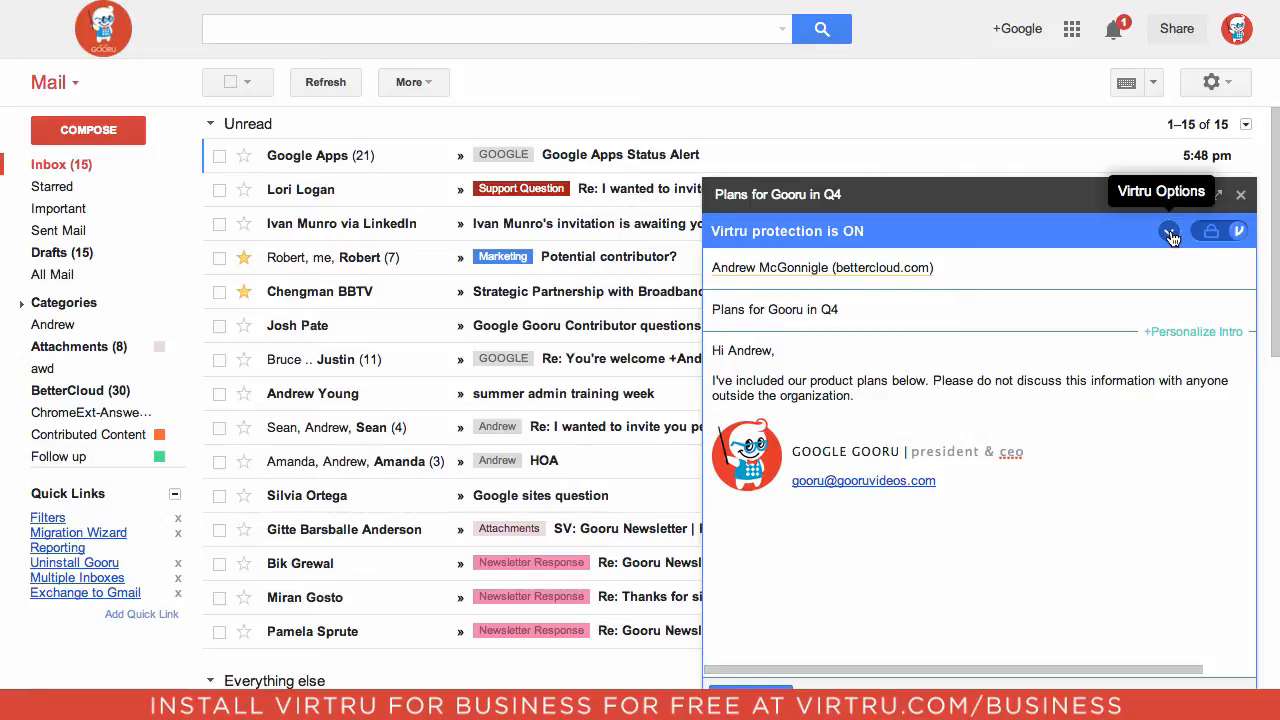
click(1170, 232)
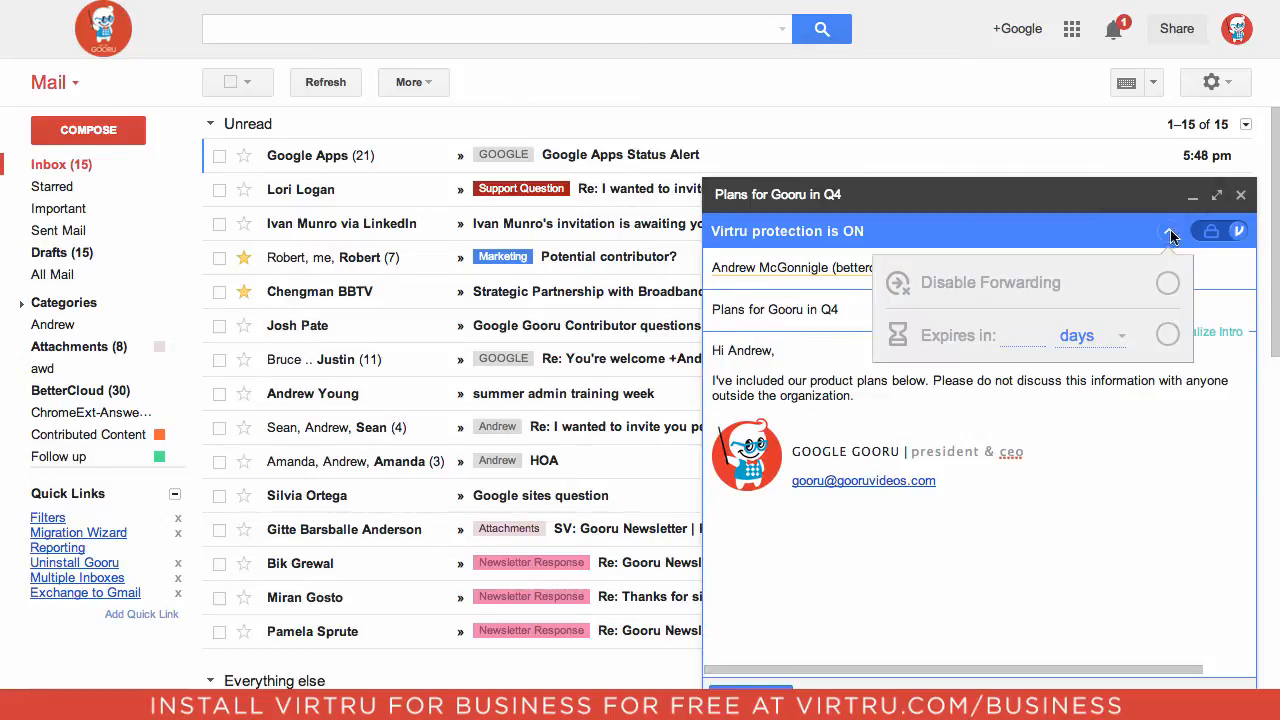
mouse_move(1024, 282)
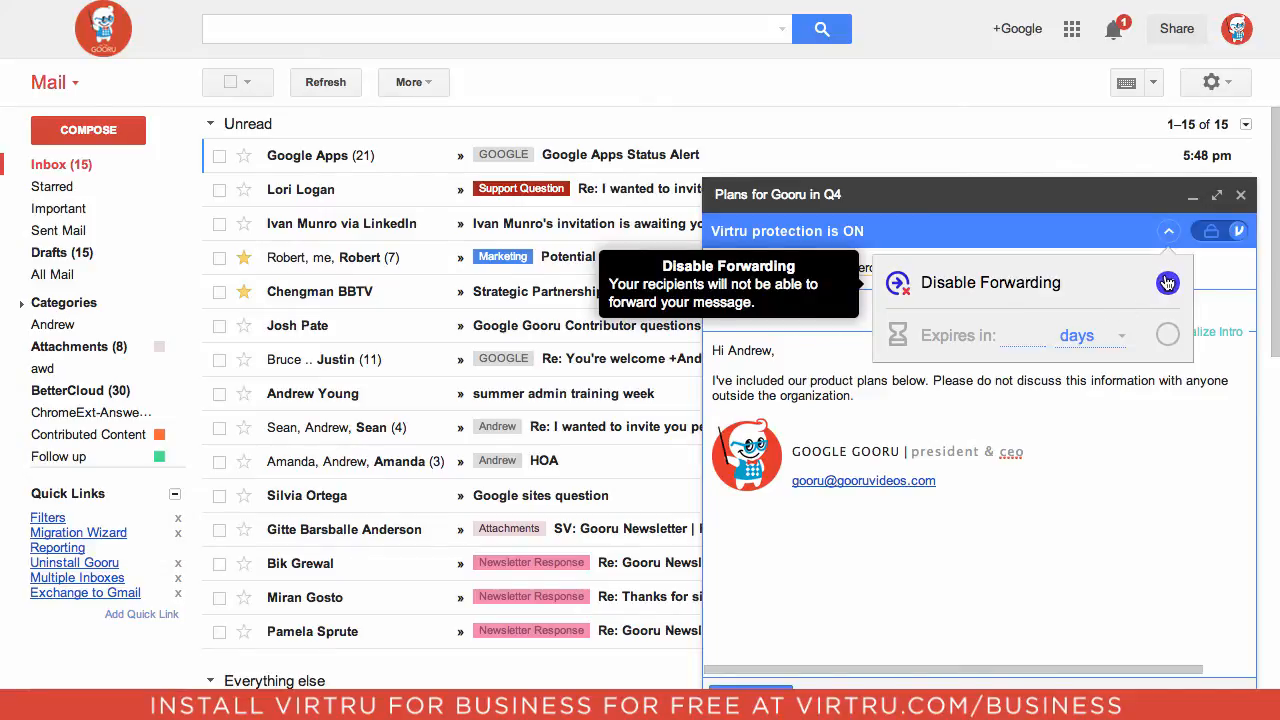
click(1168, 284)
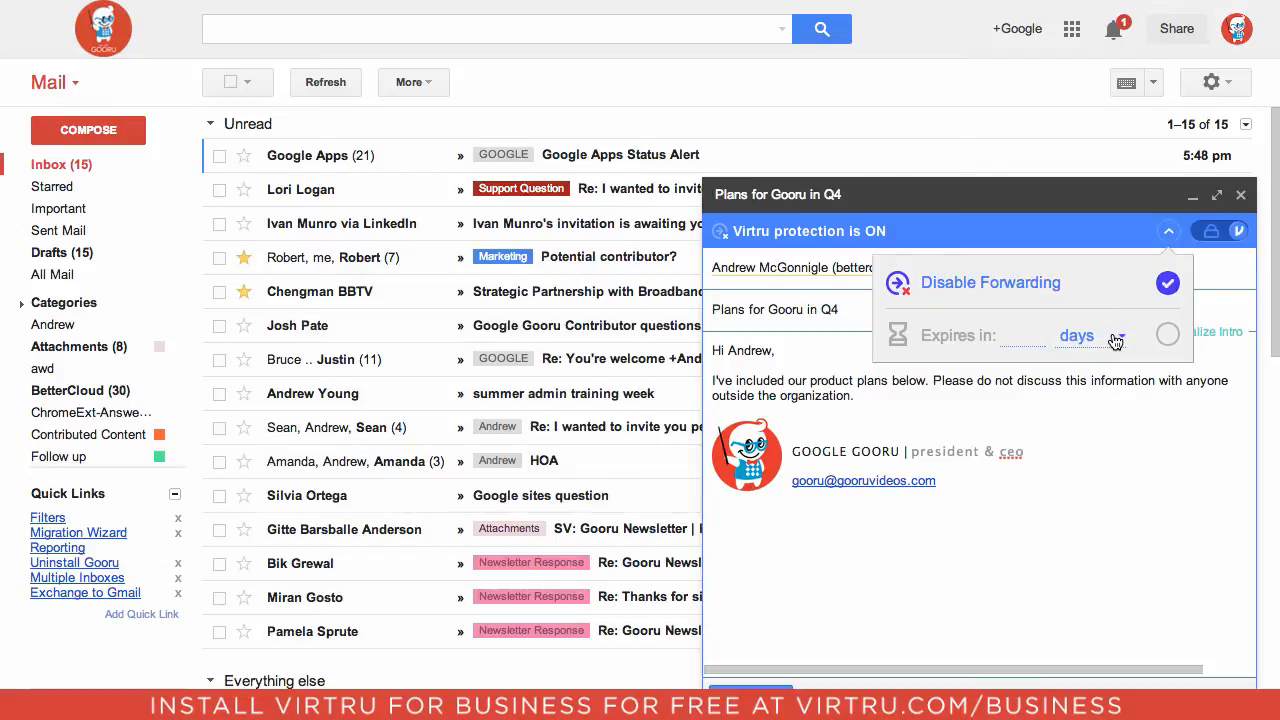
click(1168, 334)
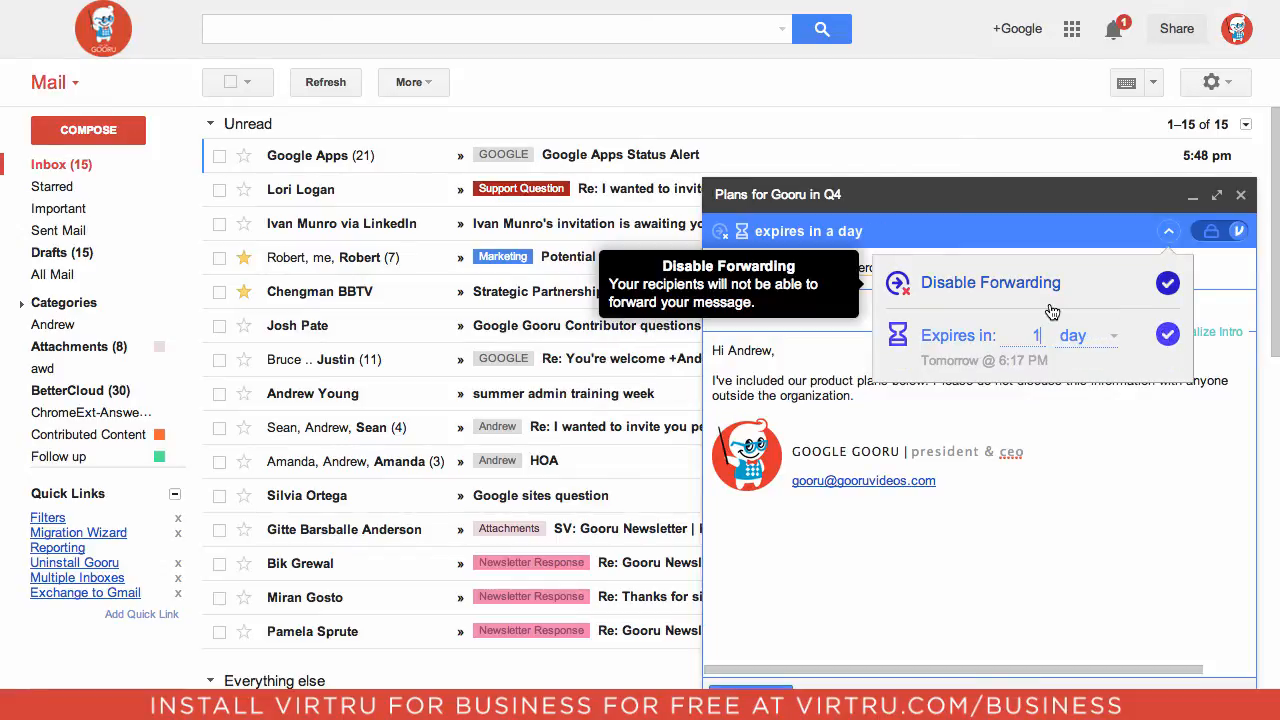
mouse_move(1116, 354)
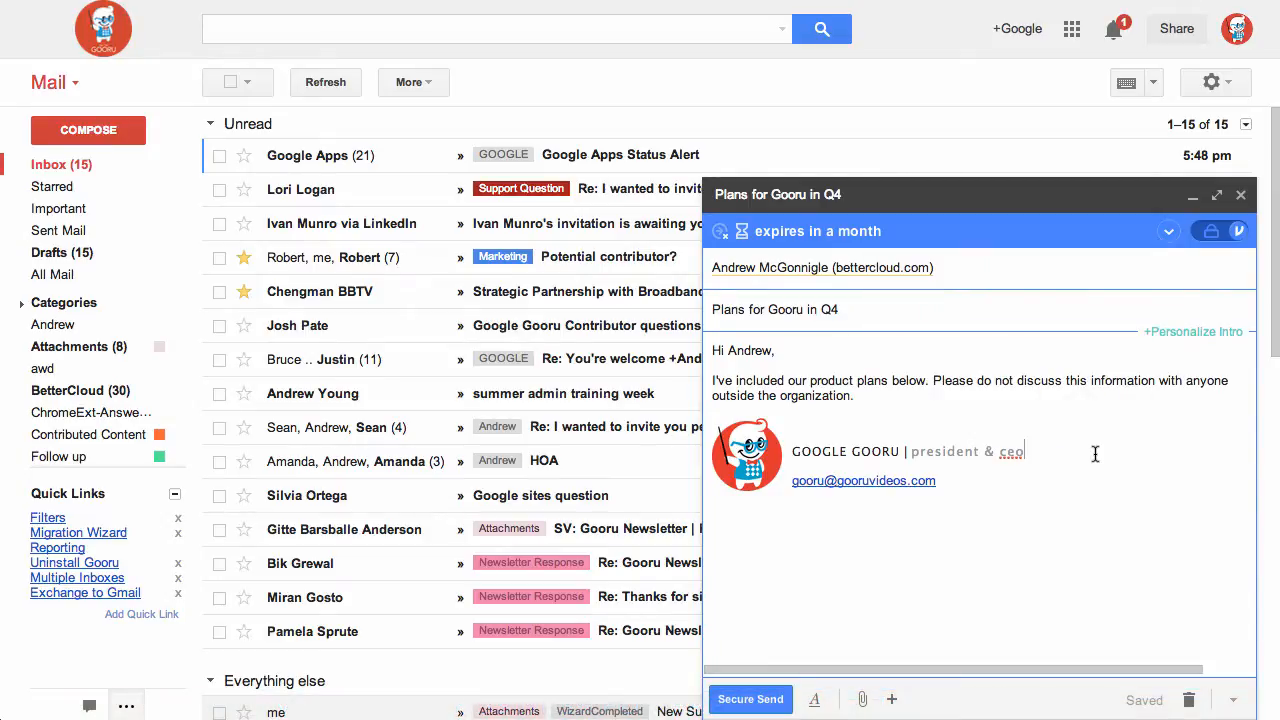
mouse_move(750, 700)
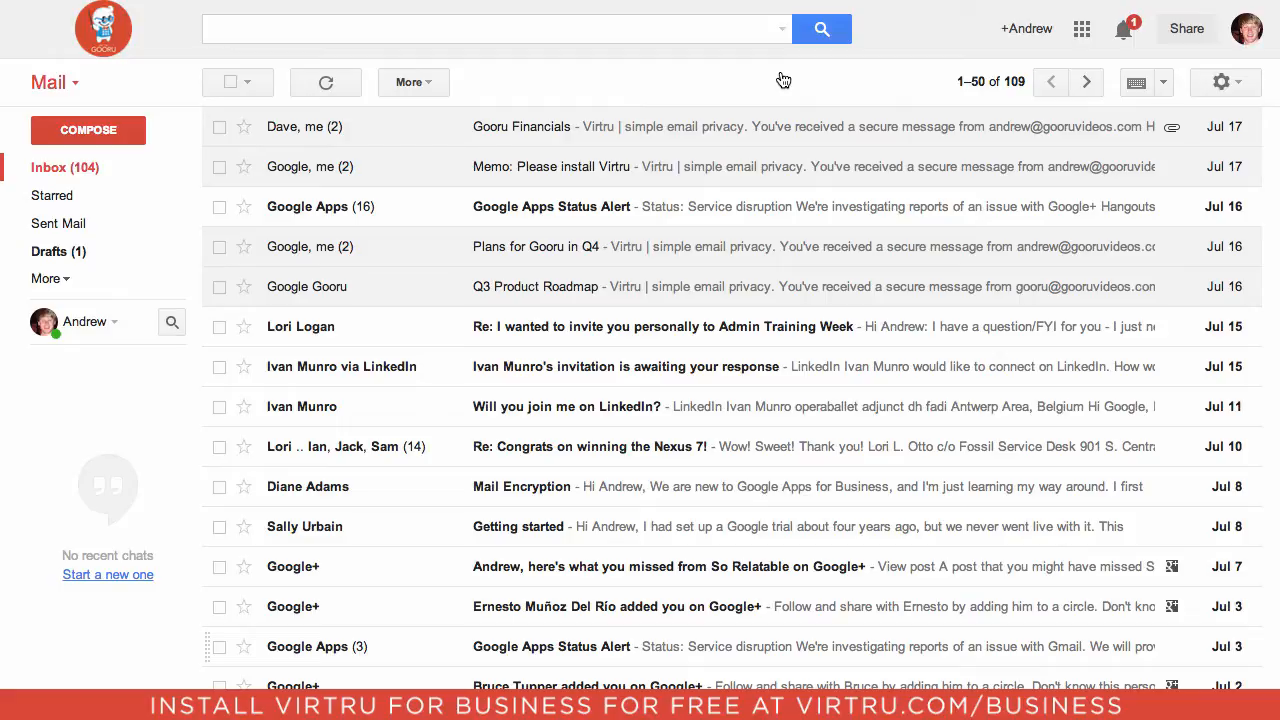
click(536, 246)
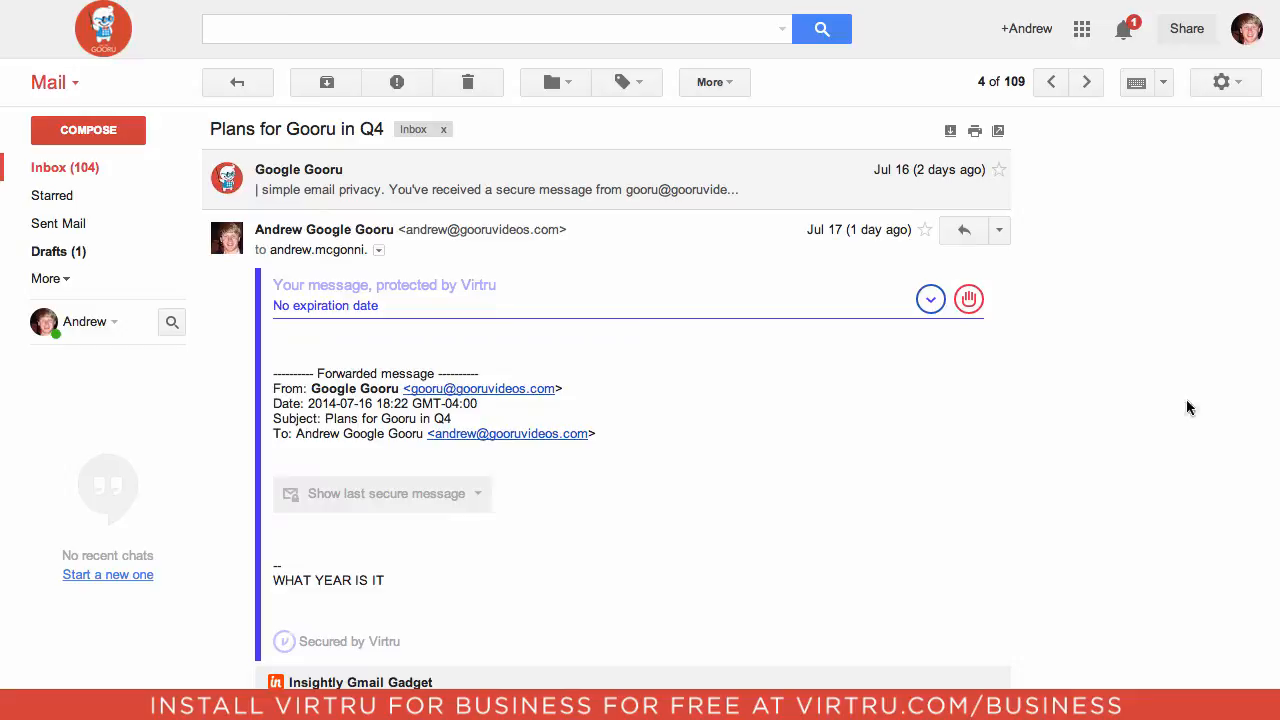
mouse_move(1150, 412)
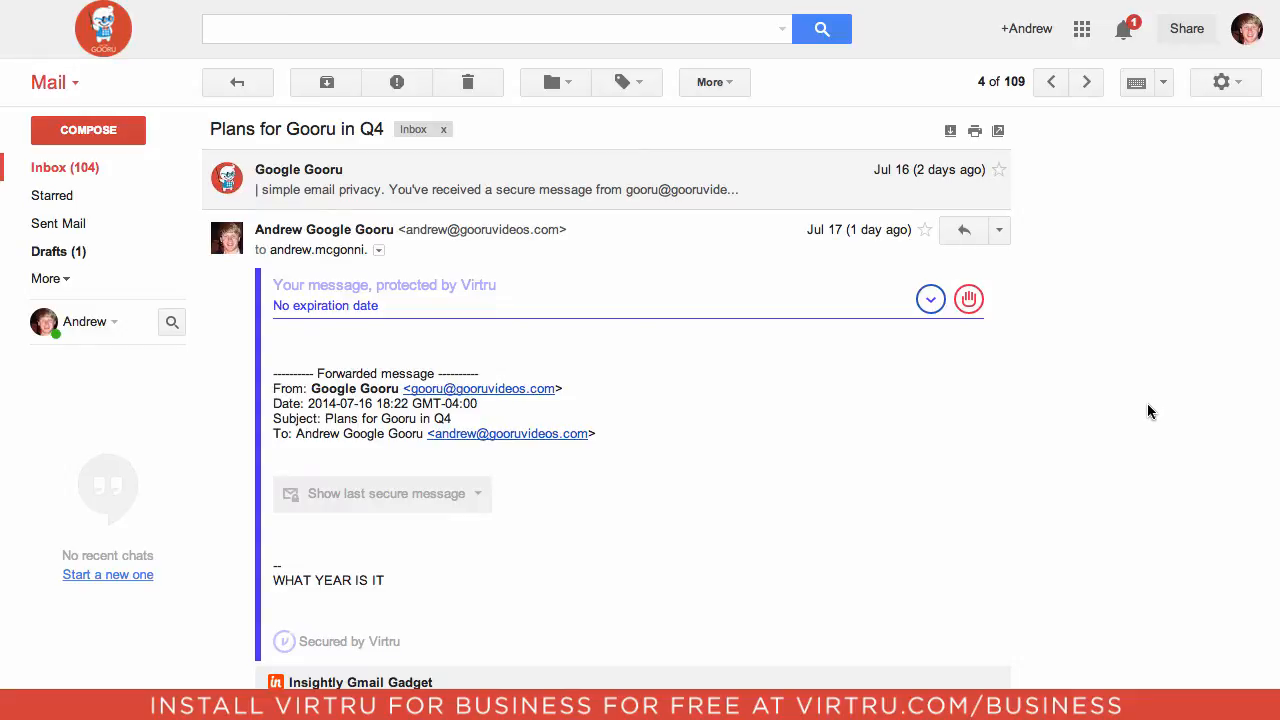
mouse_move(784, 252)
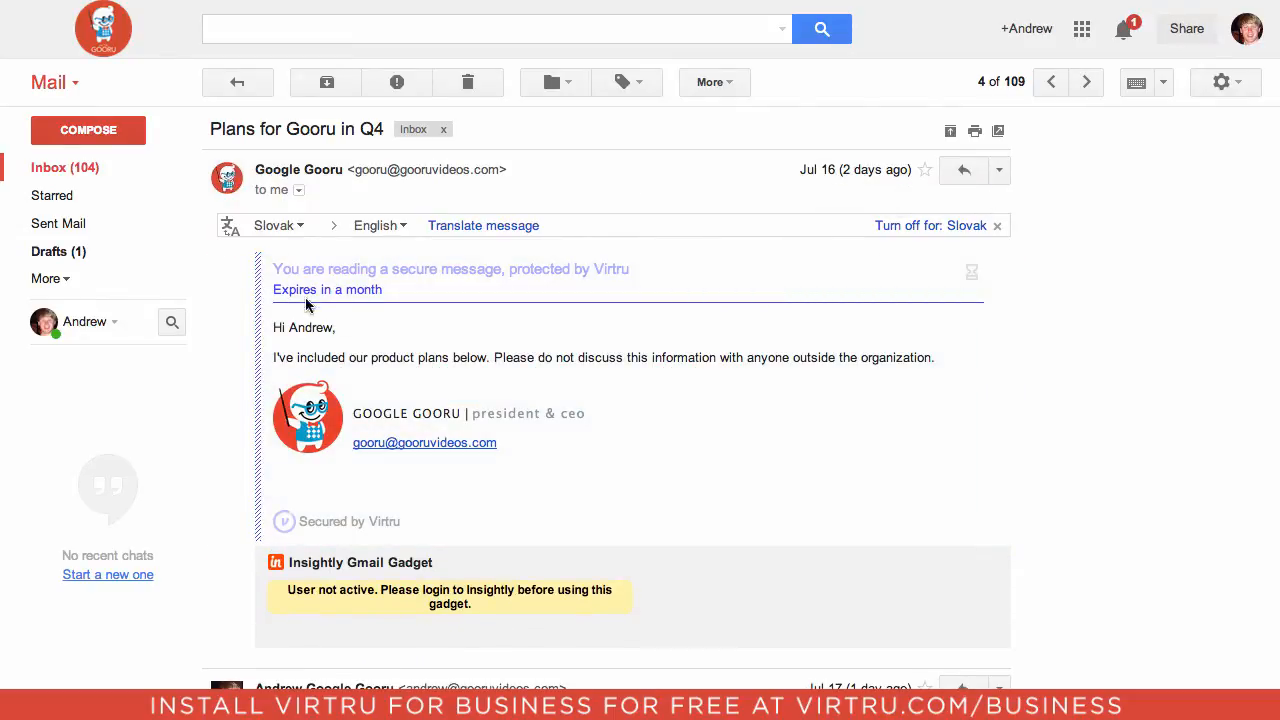
mouse_move(684, 294)
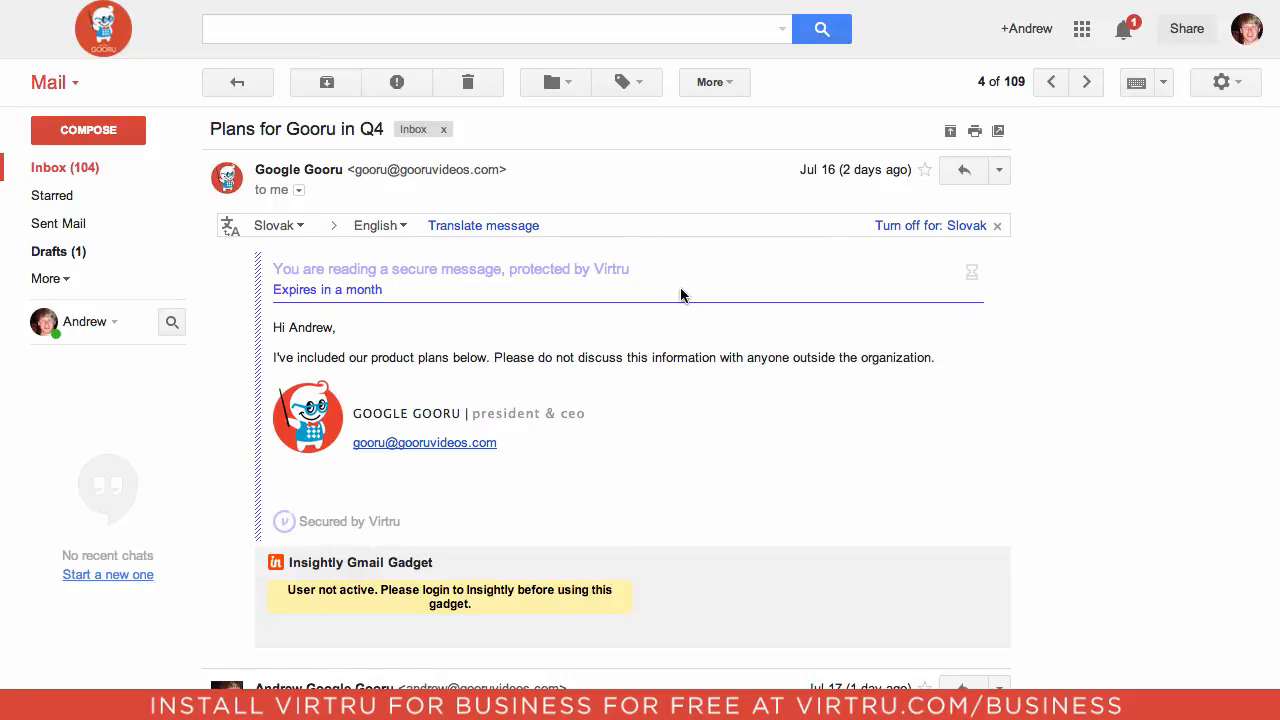
mouse_move(812, 252)
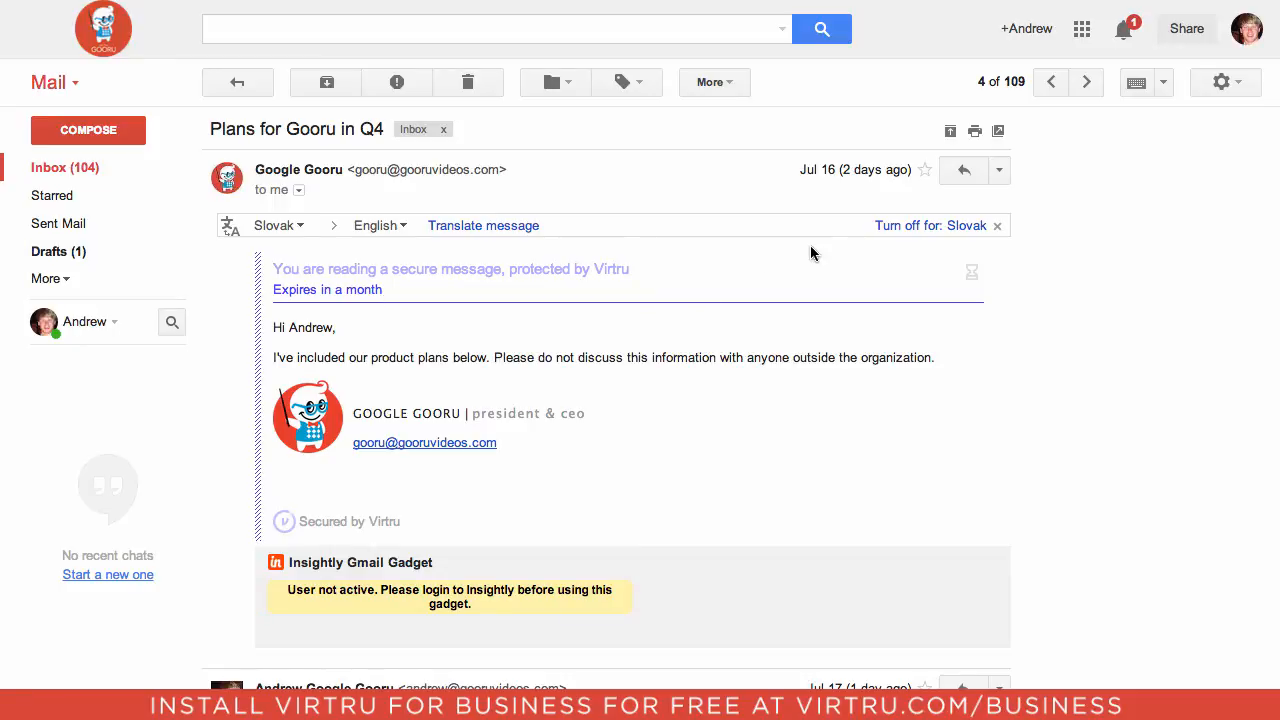
mouse_move(948, 456)
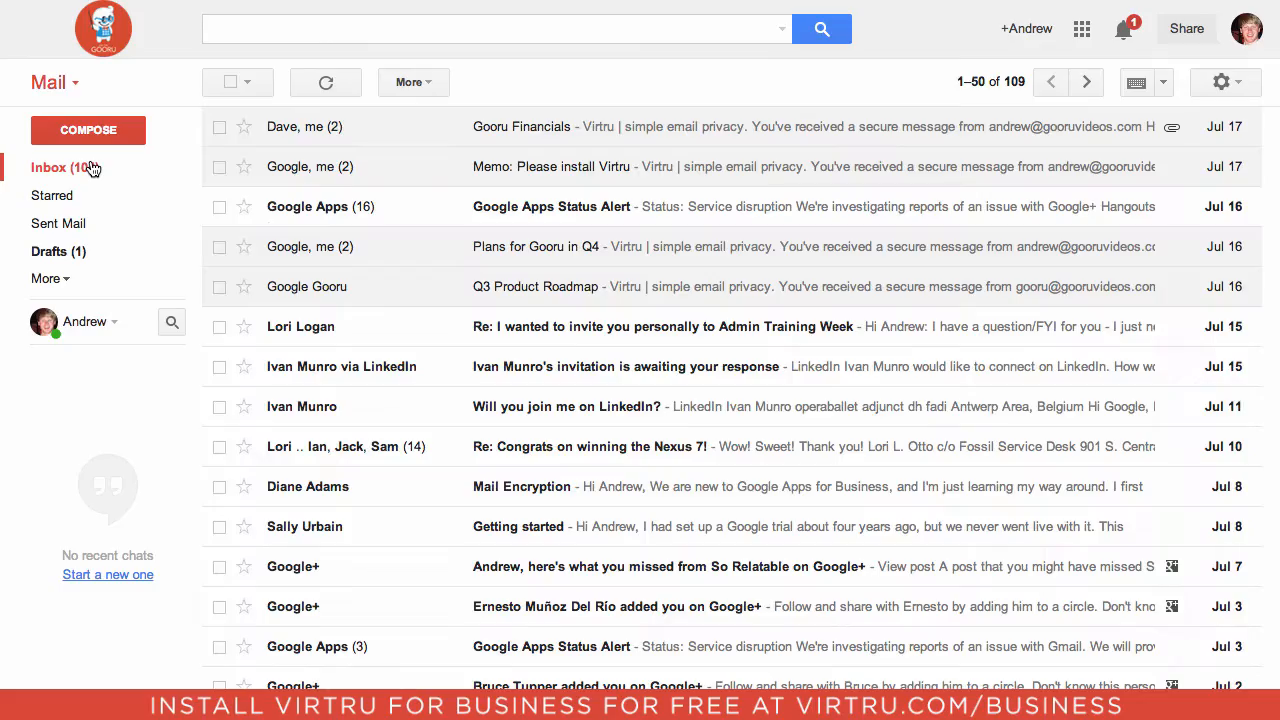
Step: View the Q3 Product Roadmap message's Access Revoked notice, then return to the sender's inbox
click(536, 288)
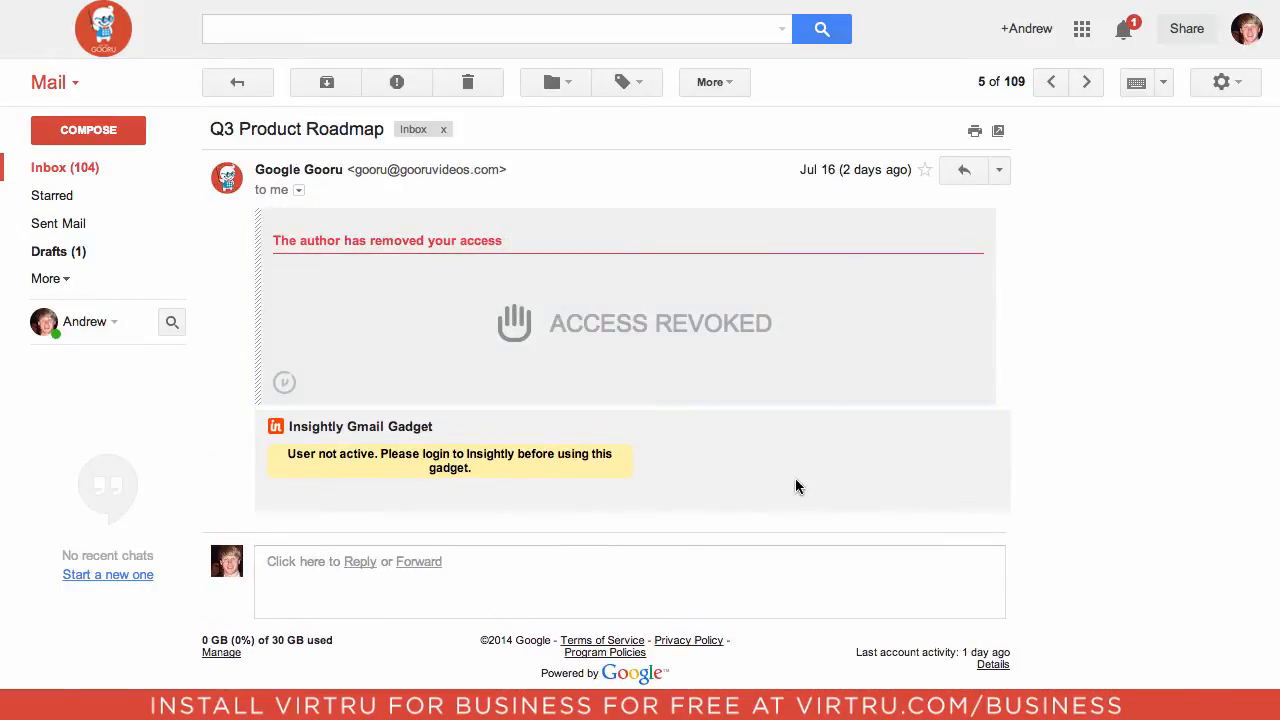
mouse_move(780, 472)
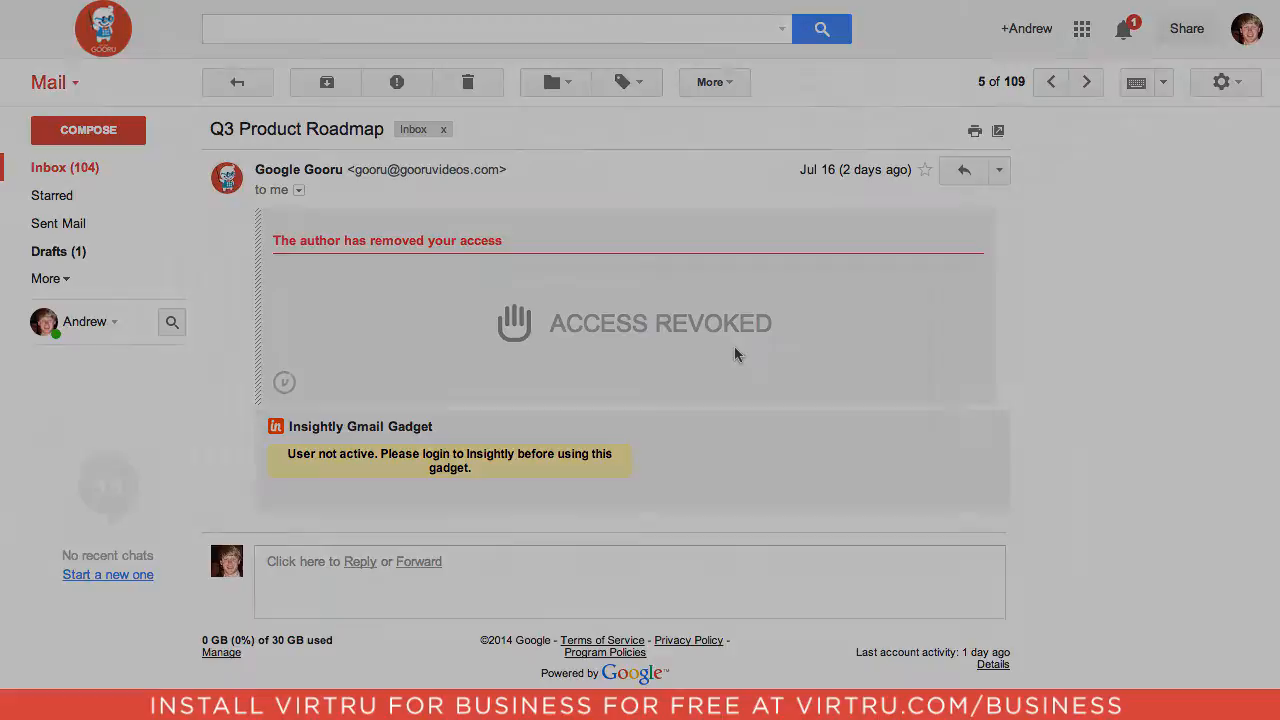
click(238, 82)
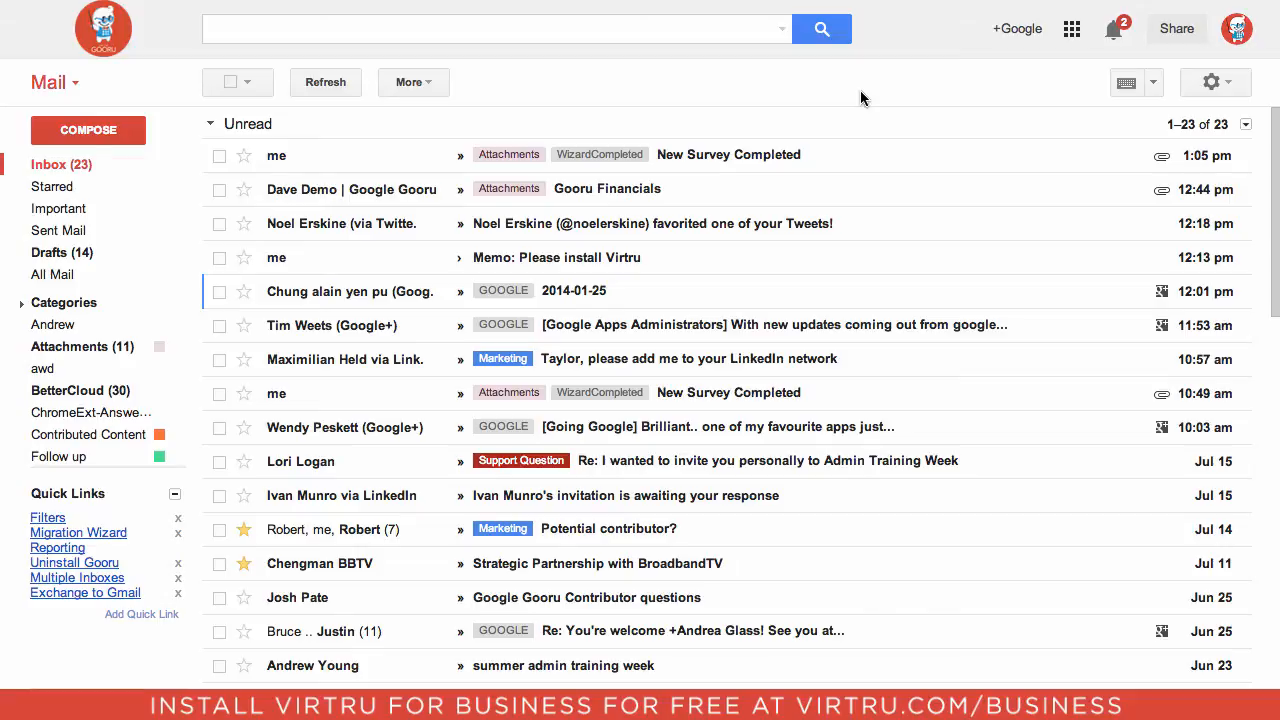
mouse_move(1034, 100)
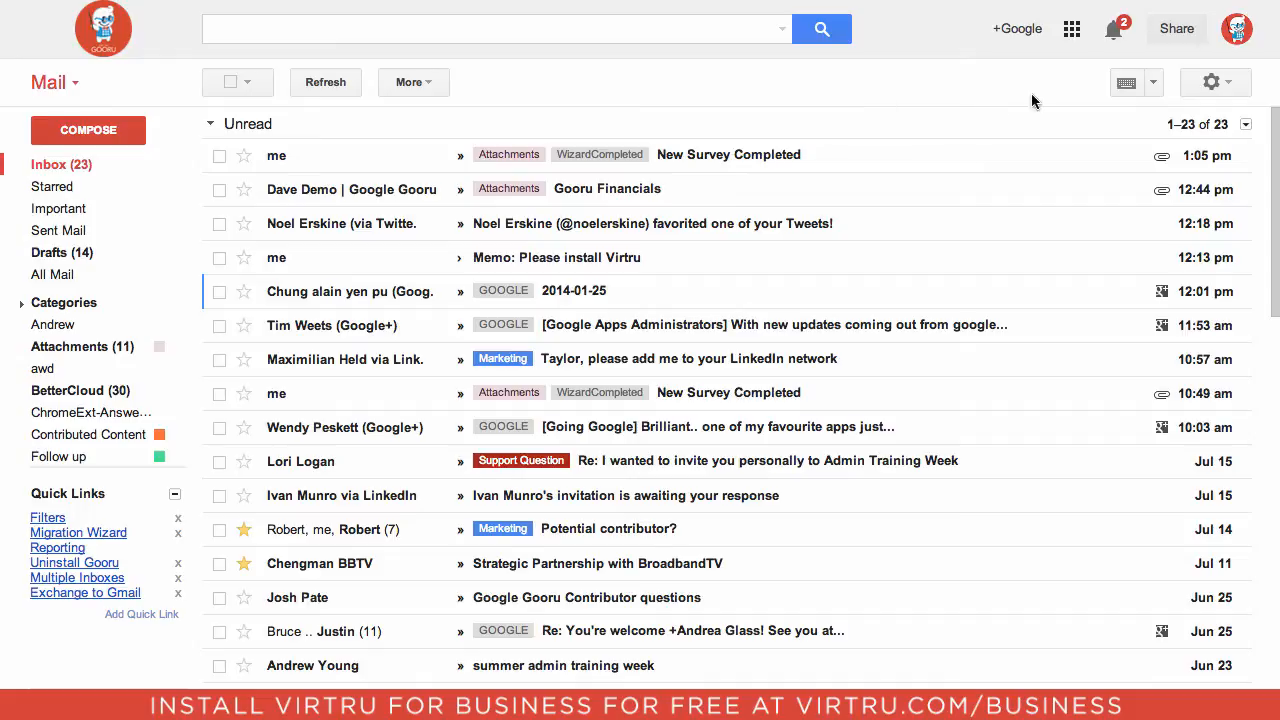
Step: Launch Virtru for Google Apps from the Google apps grid to reach the admin dashboard
click(1072, 28)
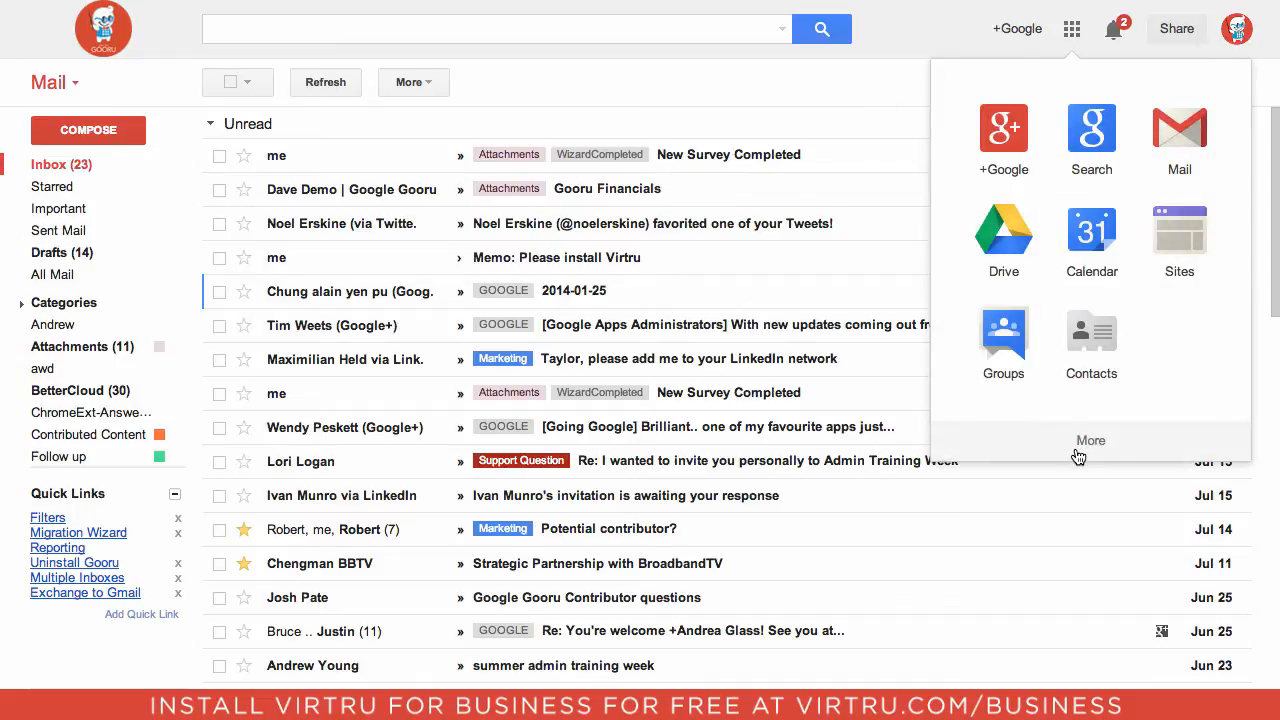
click(1090, 440)
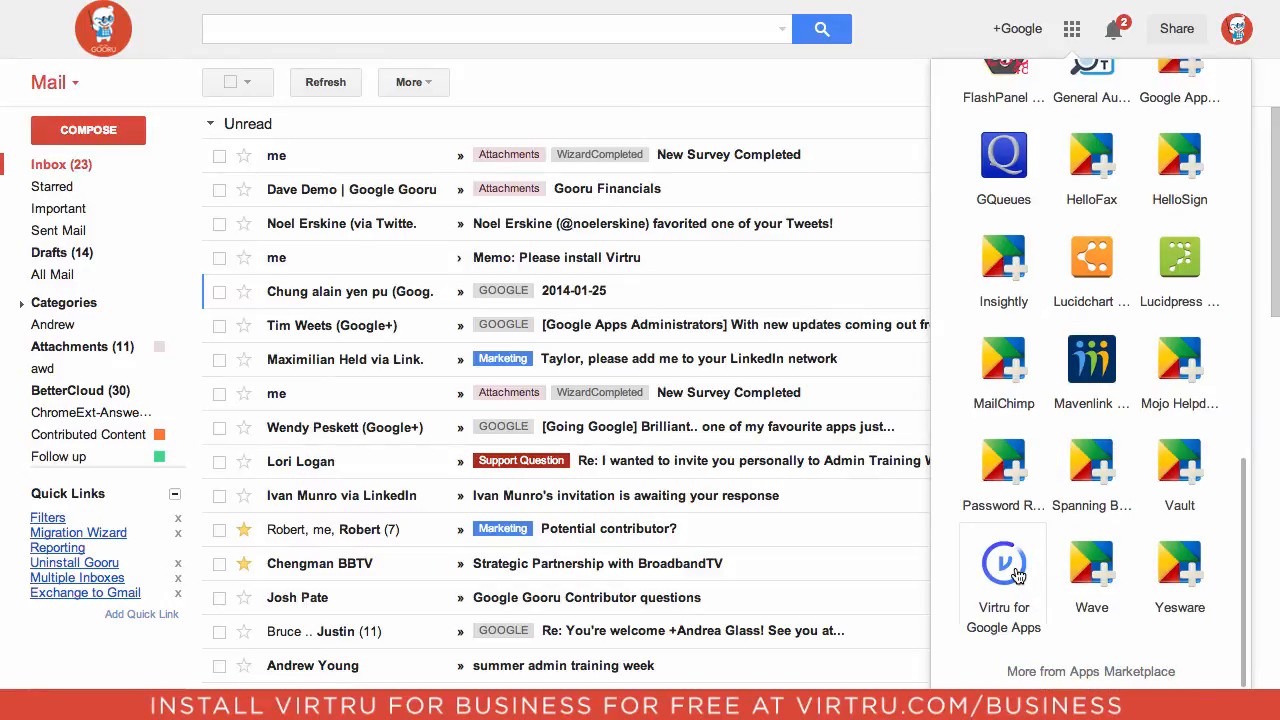
click(1004, 564)
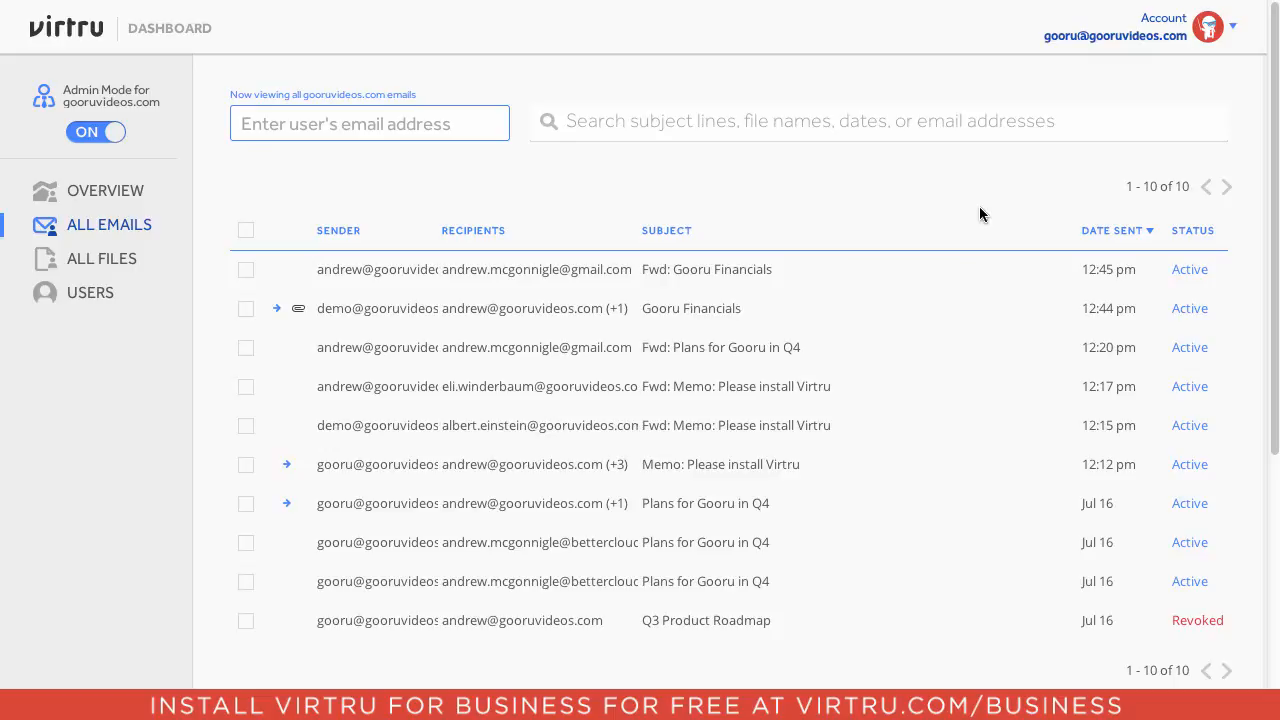
mouse_move(344, 232)
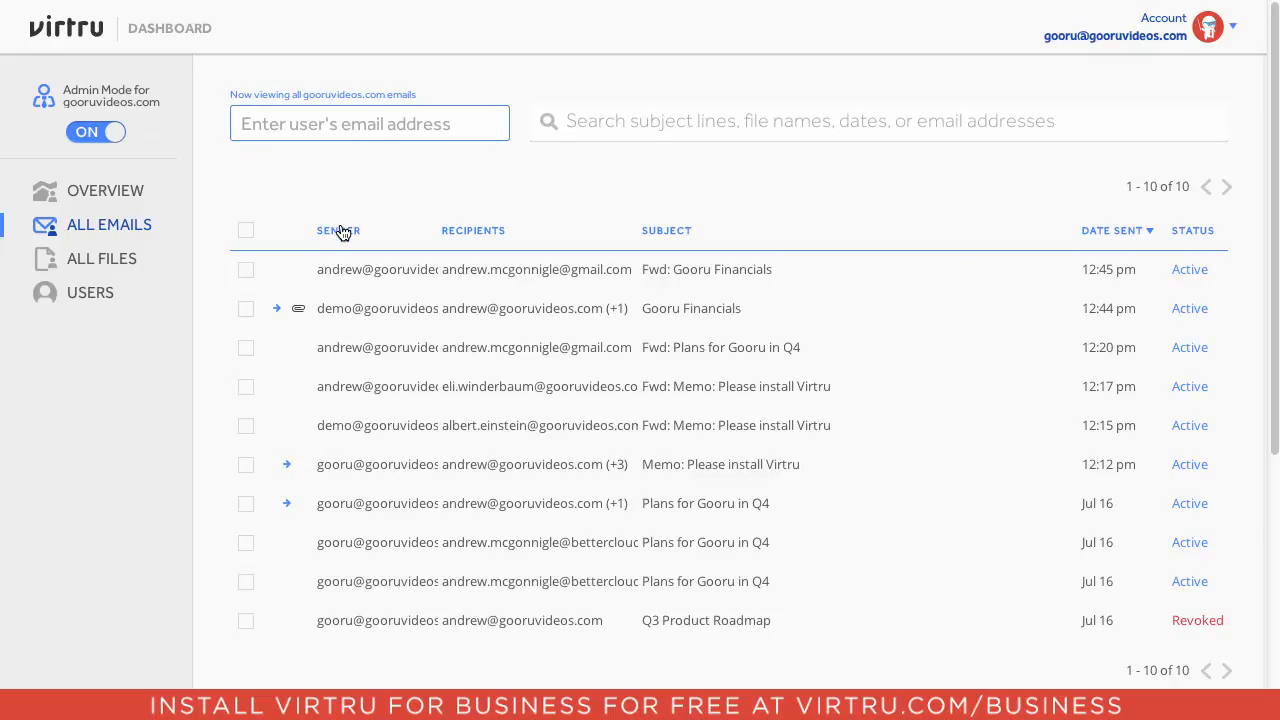
mouse_move(864, 222)
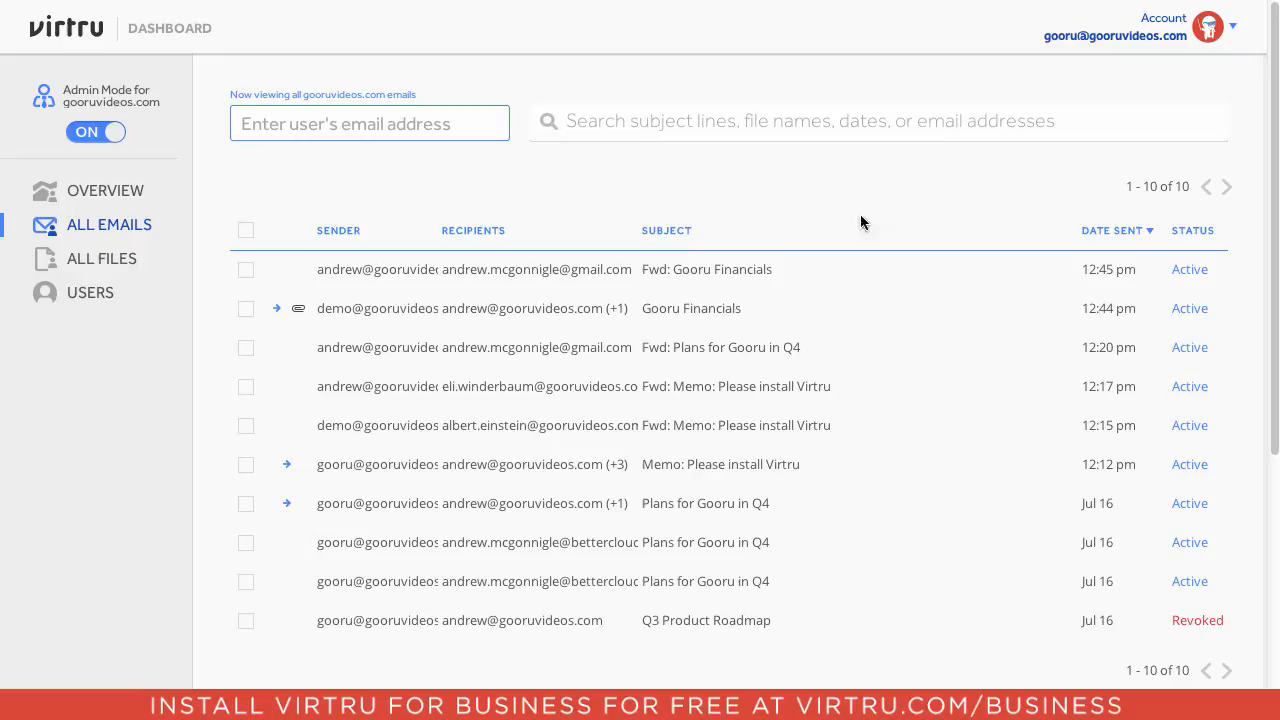
mouse_move(1196, 232)
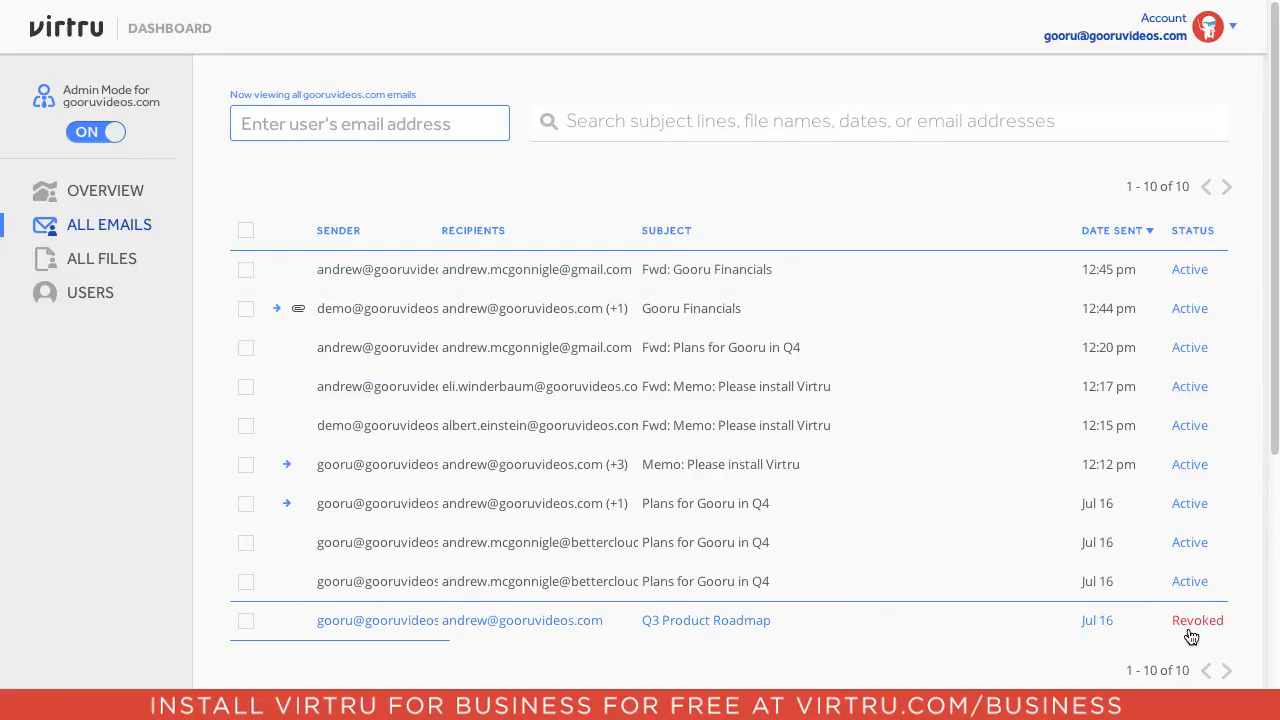
mouse_move(592, 308)
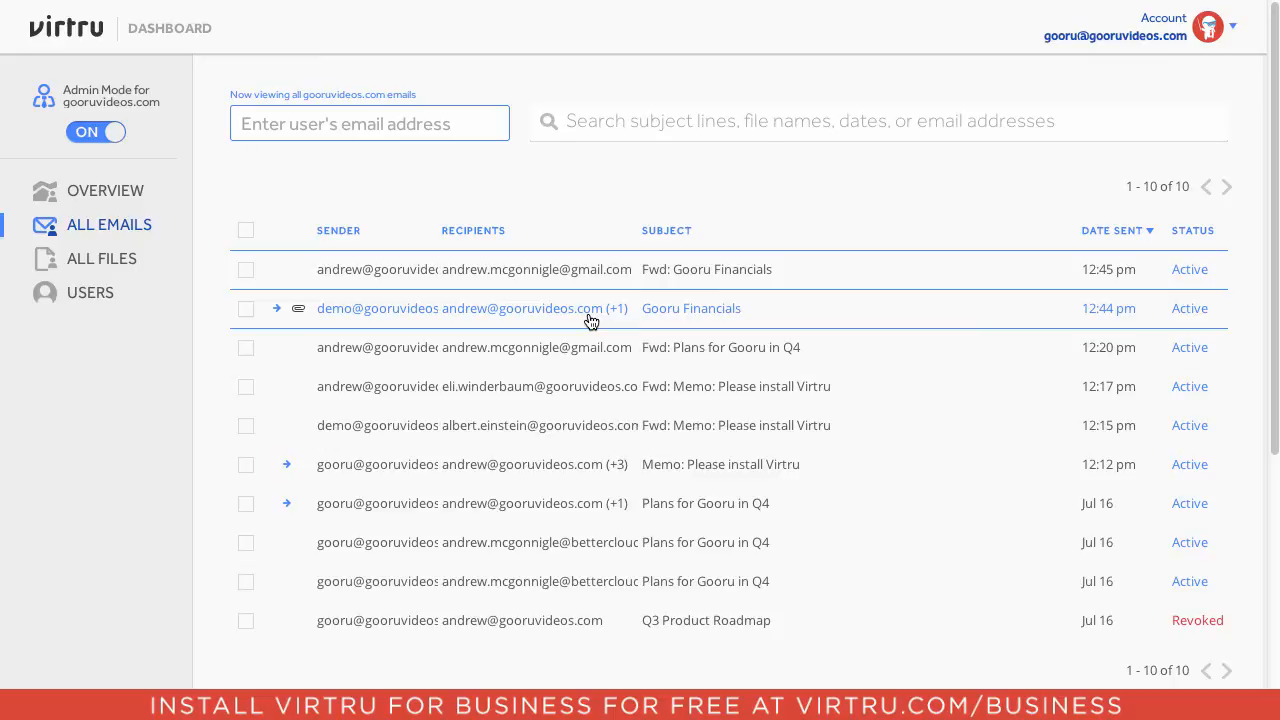
Step: Revoke the outside recipient's access to the Gooru Financials email from its details view
click(692, 308)
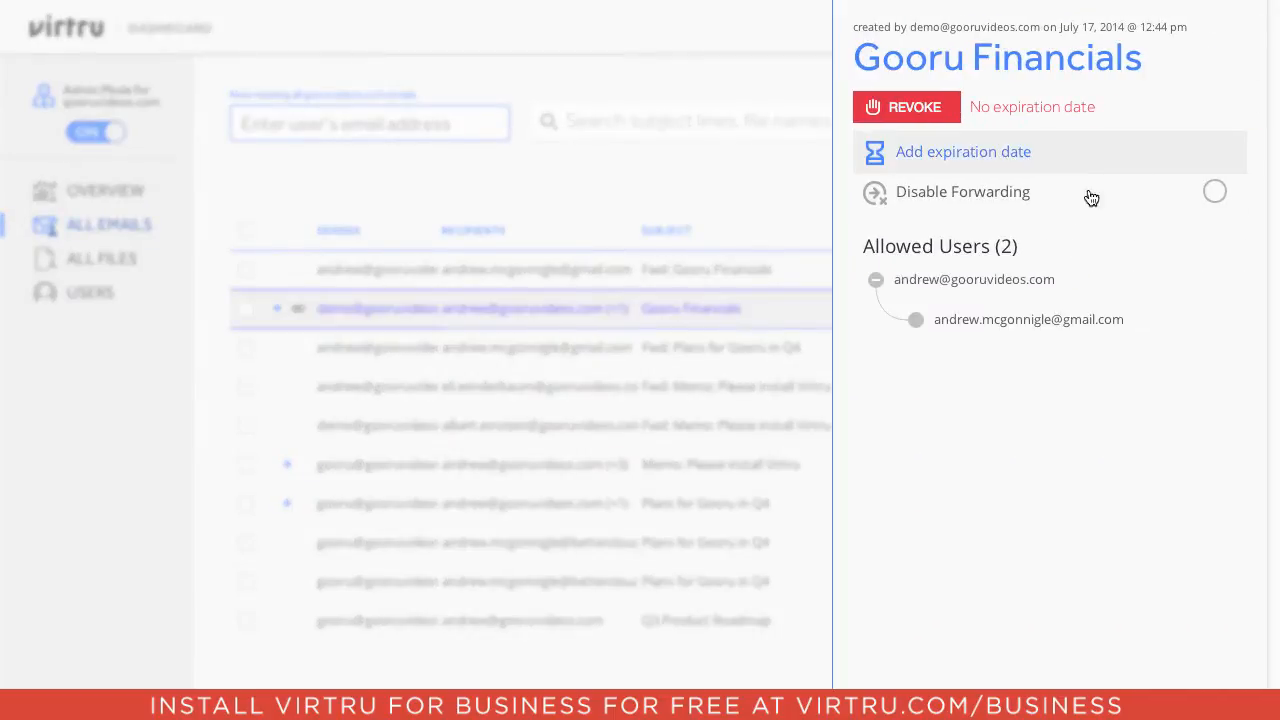
mouse_move(1192, 100)
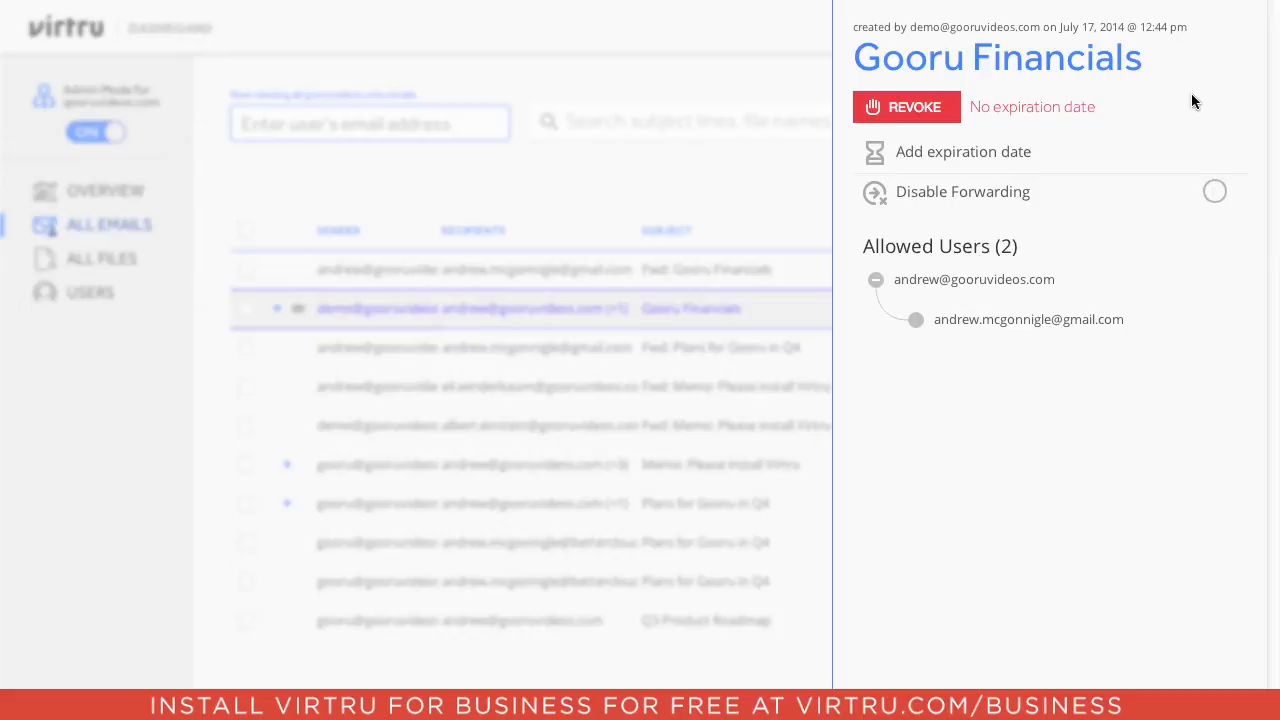
mouse_move(1148, 238)
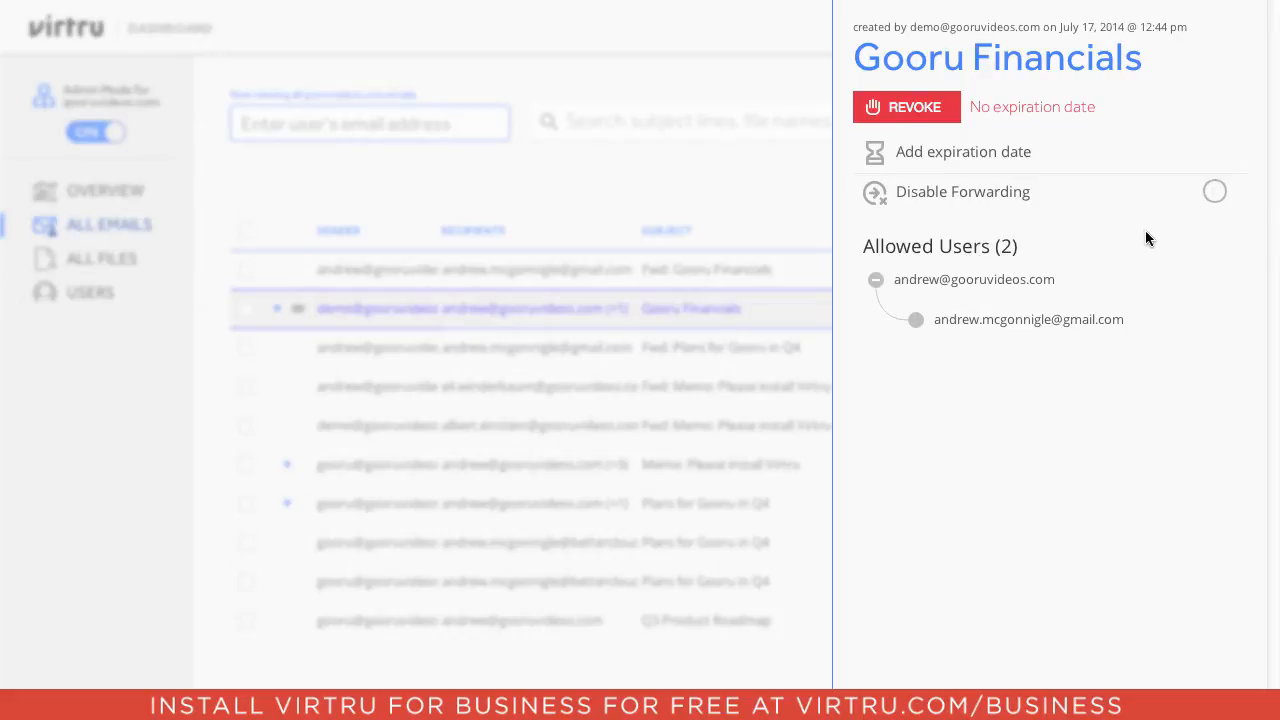
mouse_move(974, 272)
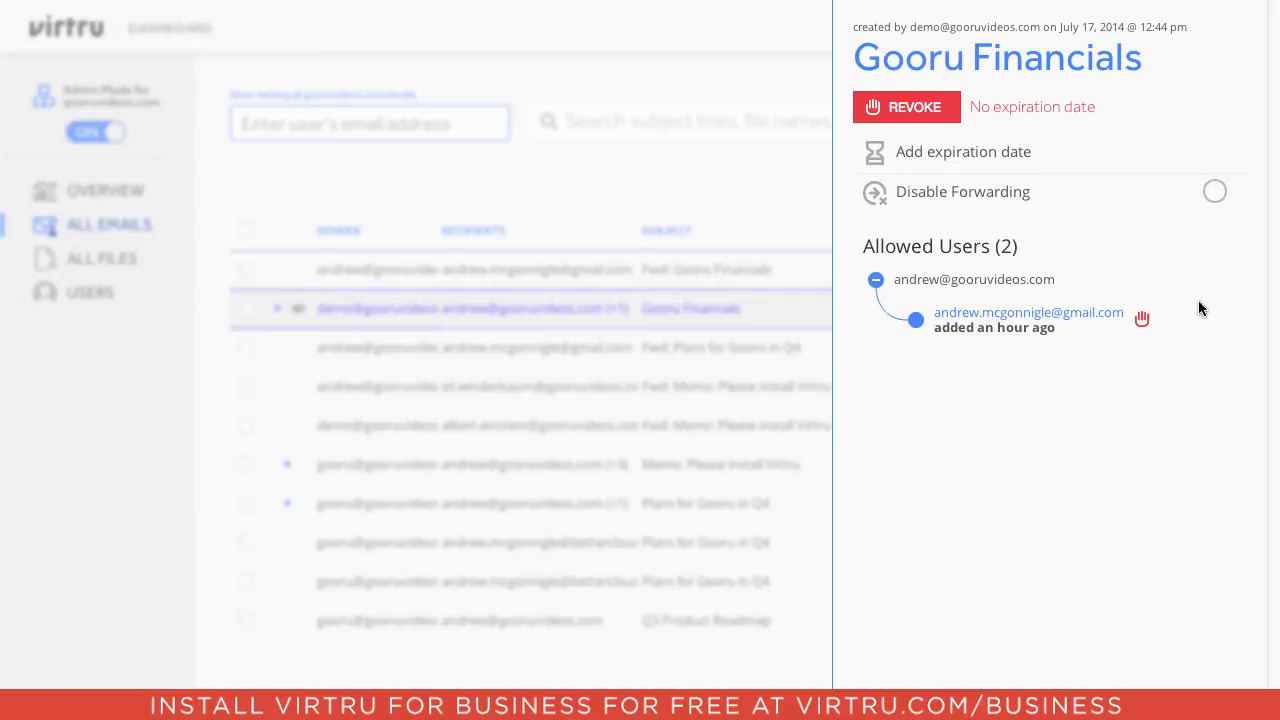
mouse_move(1140, 320)
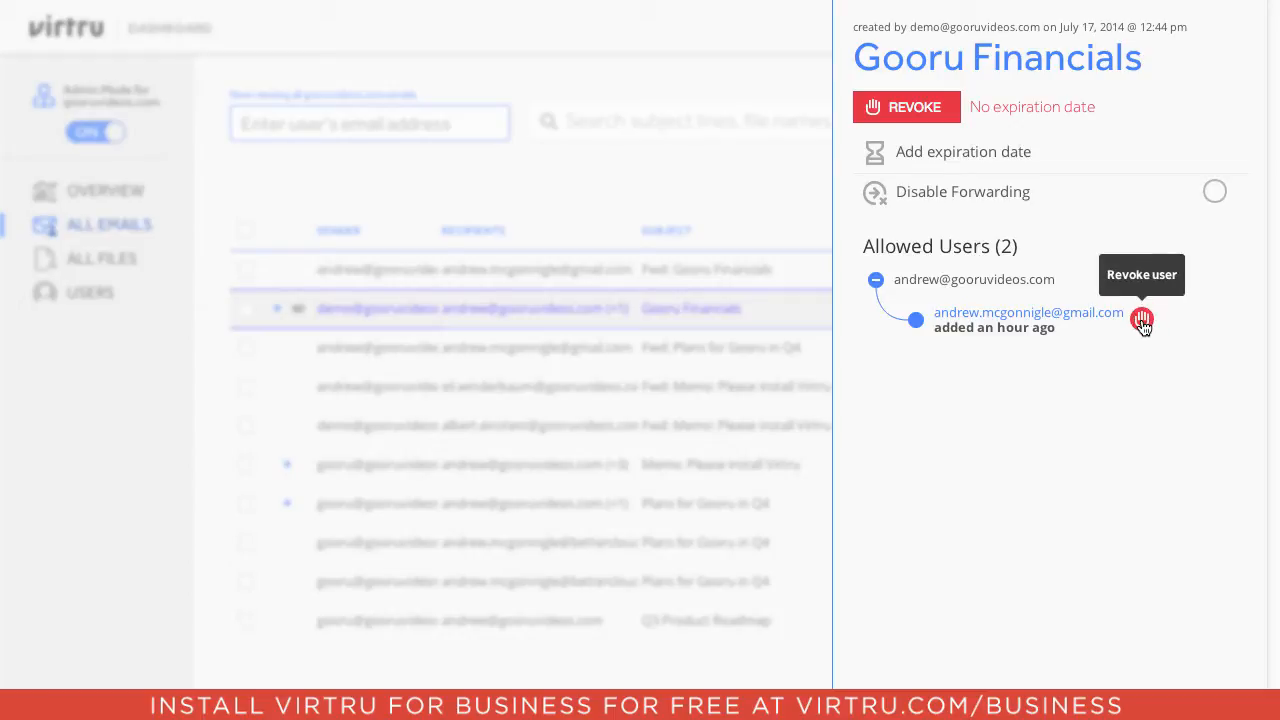
click(1142, 322)
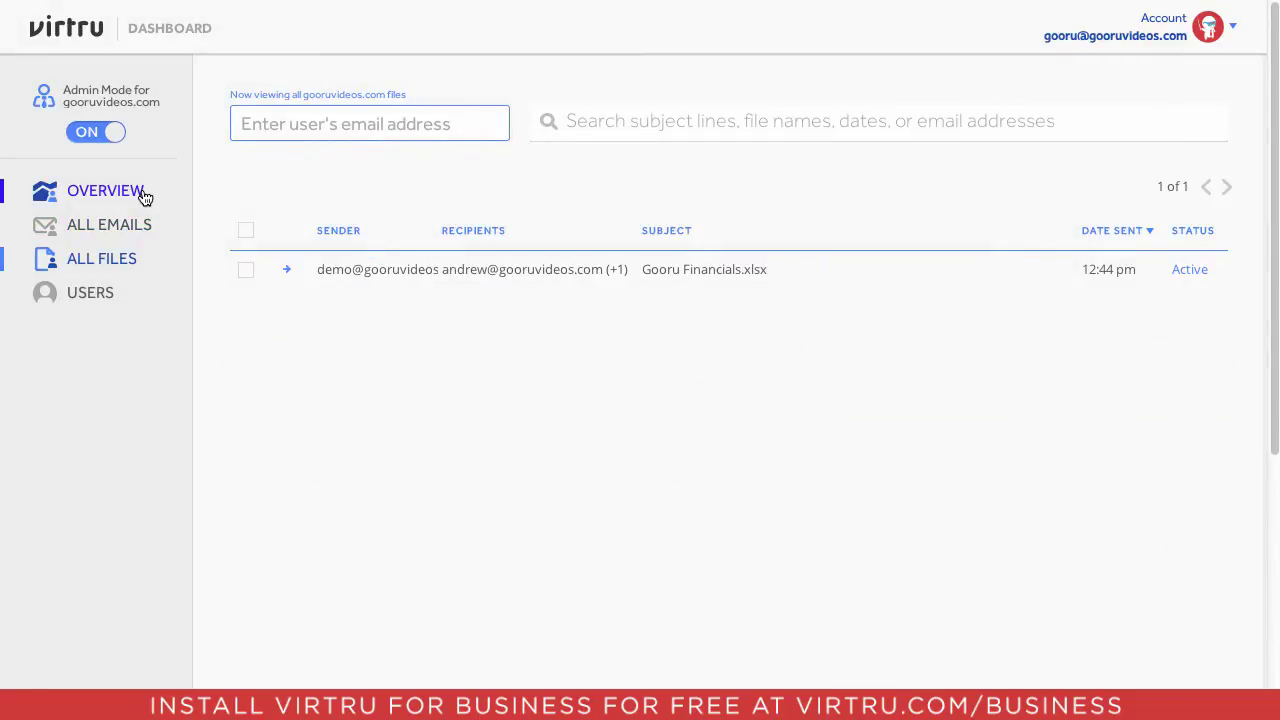
Step: Show the domain overview with 437 groups, 23 aliases and 42 user email addresses imported
click(104, 190)
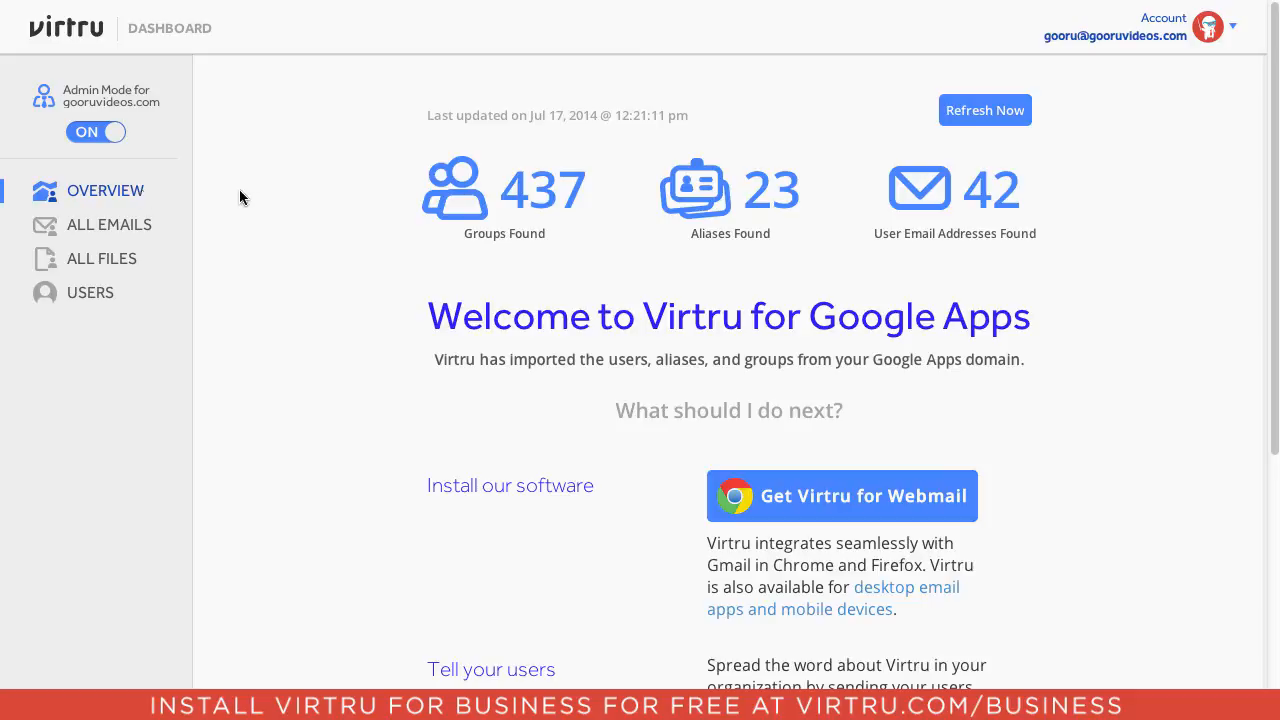
mouse_move(256, 200)
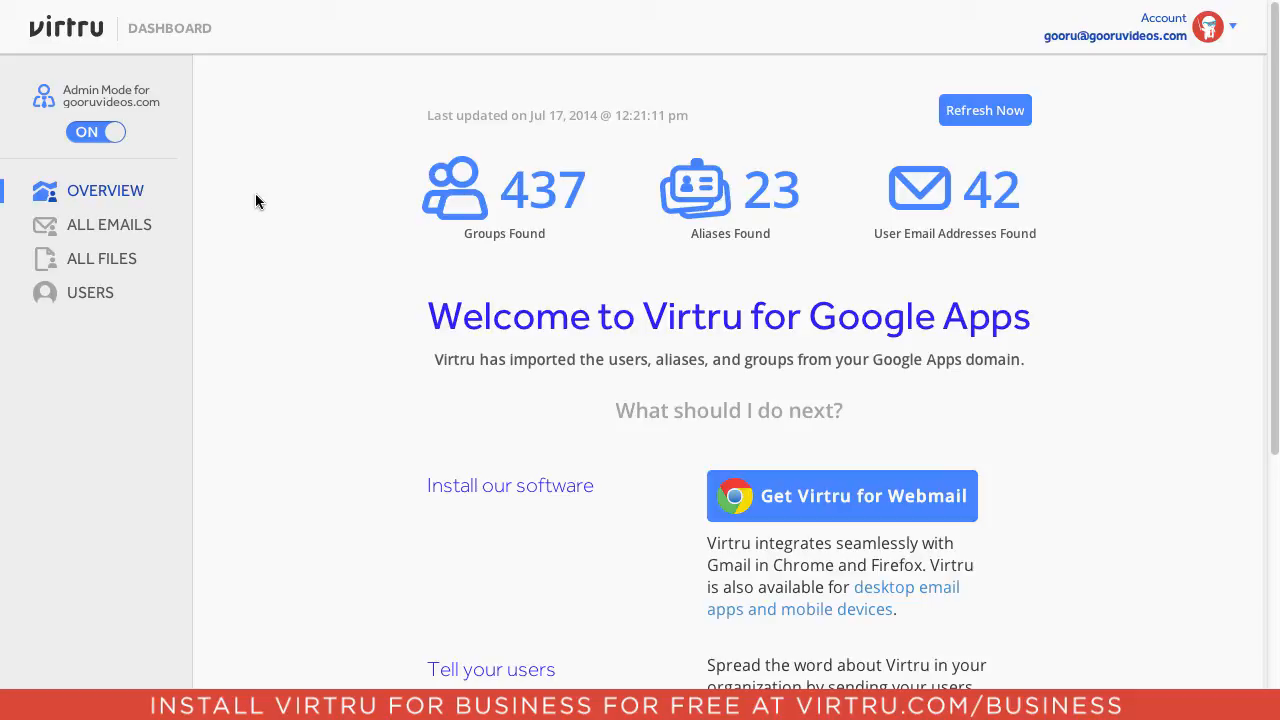
mouse_move(340, 236)
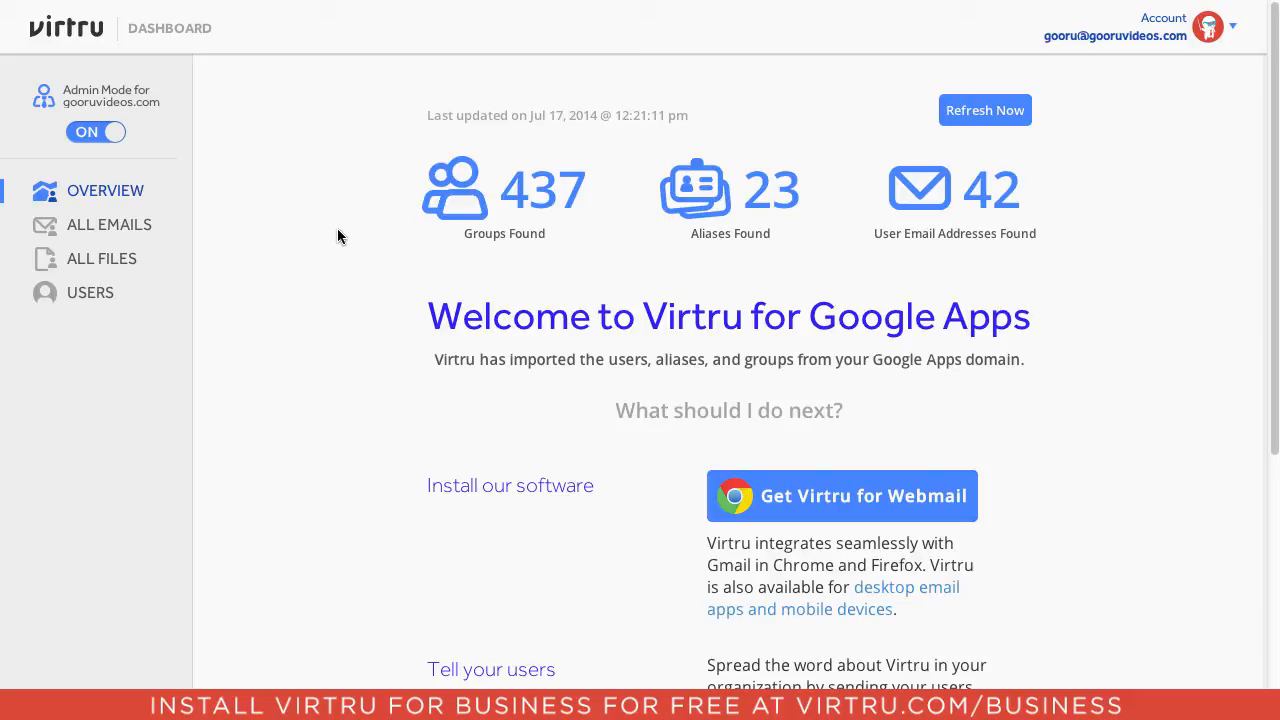
mouse_move(898, 238)
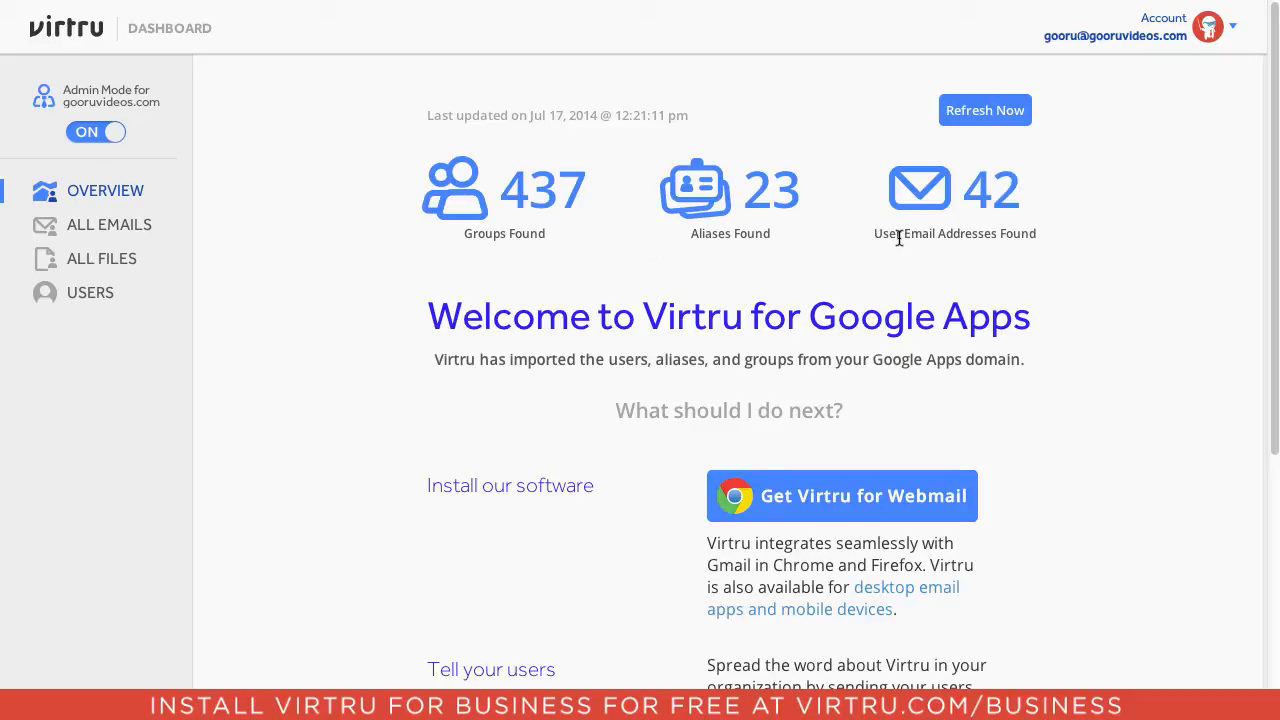
mouse_move(1100, 192)
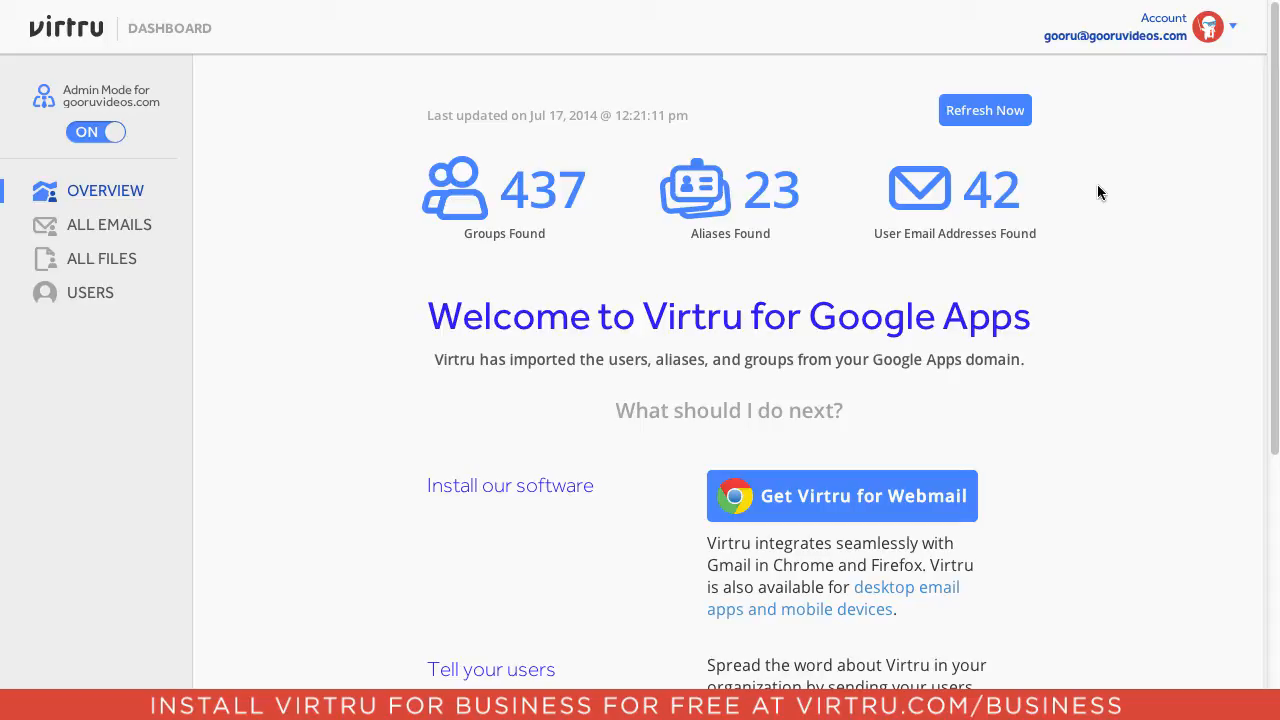
mouse_move(416, 288)
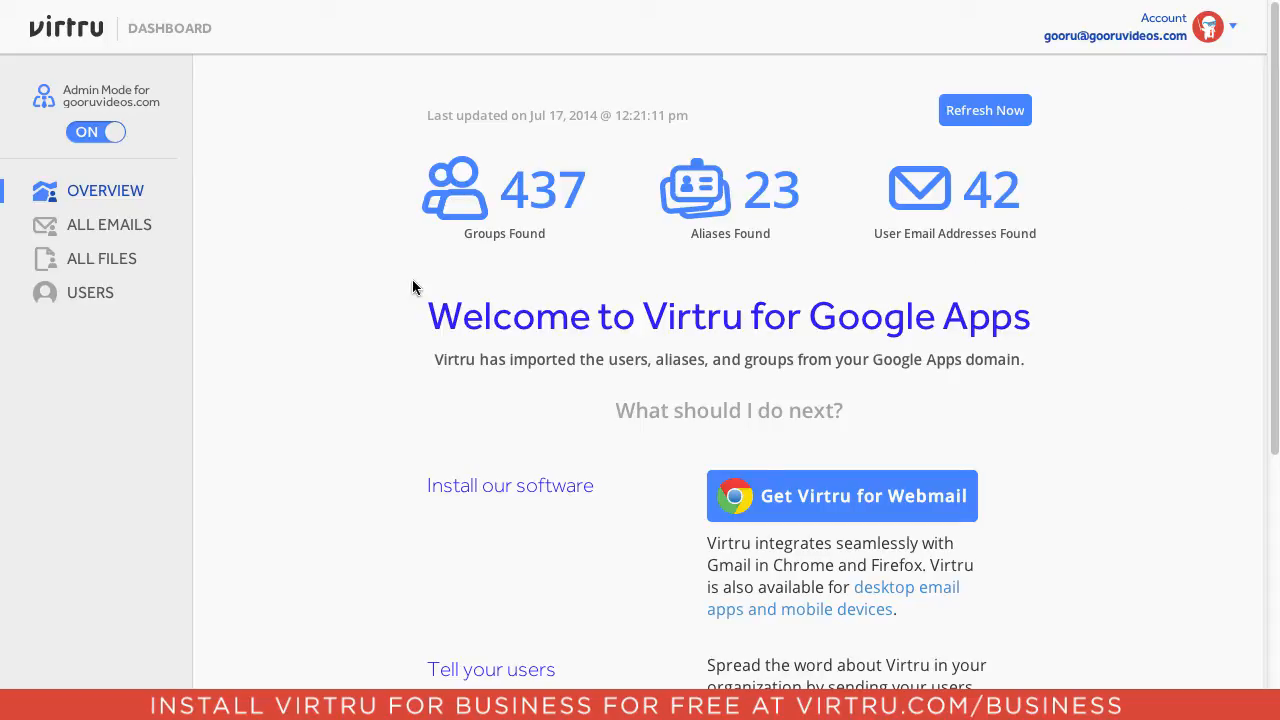
mouse_move(868, 232)
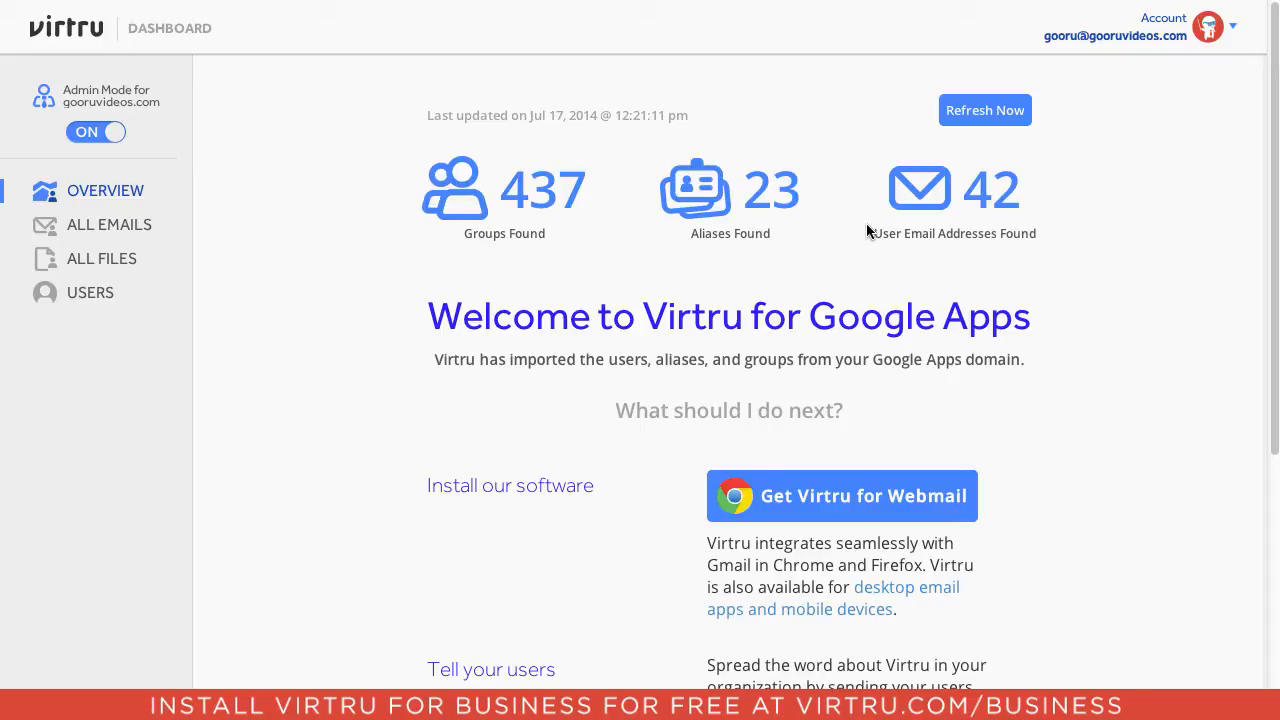
mouse_move(1052, 140)
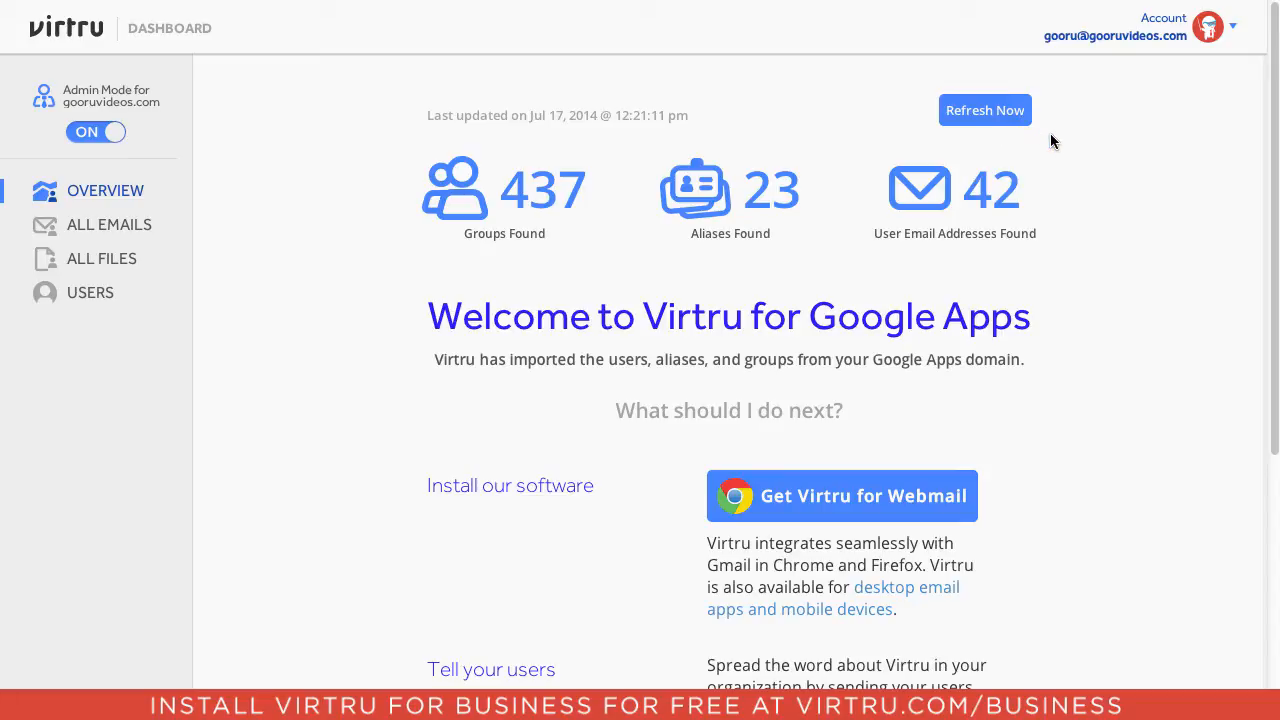
mouse_move(1076, 160)
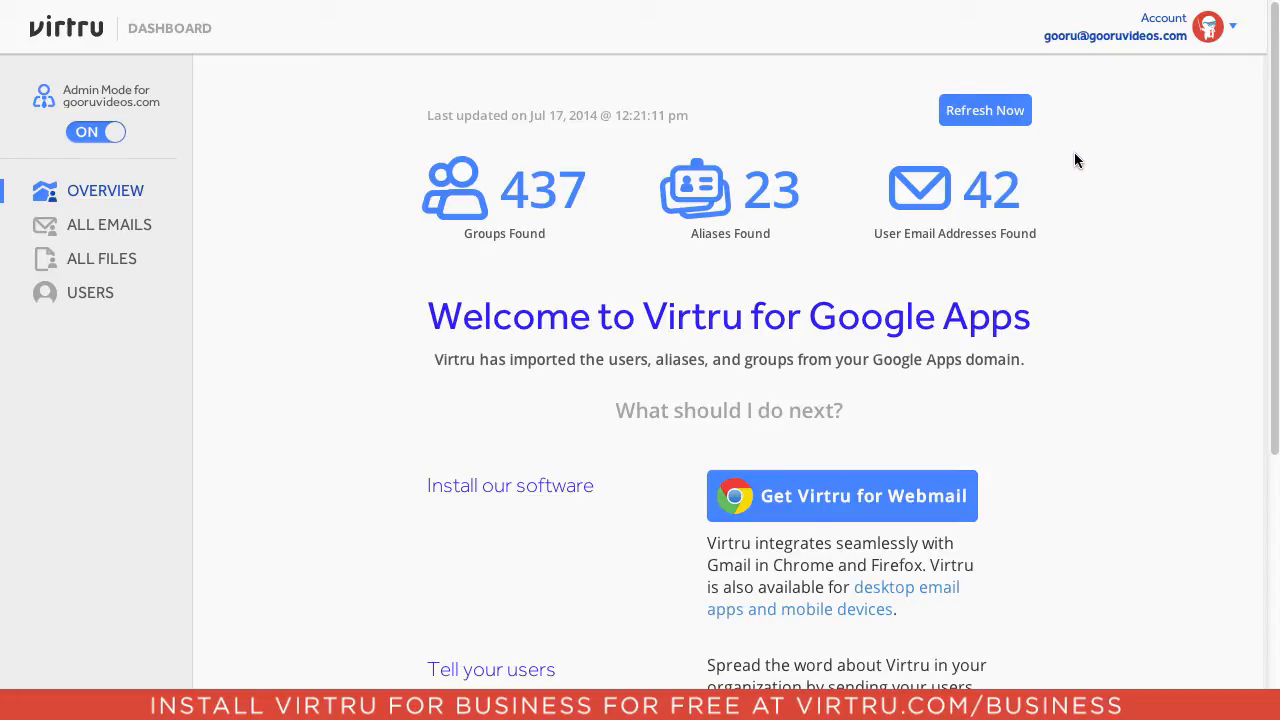